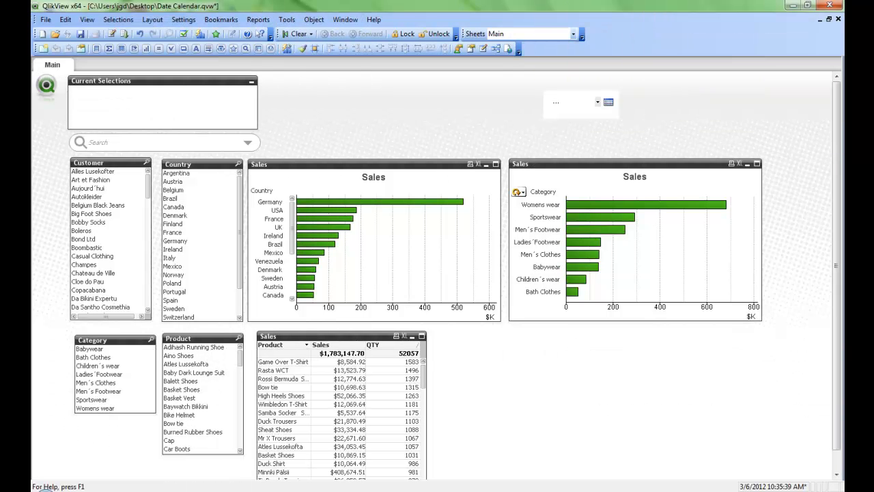
mouse_move(508, 340)
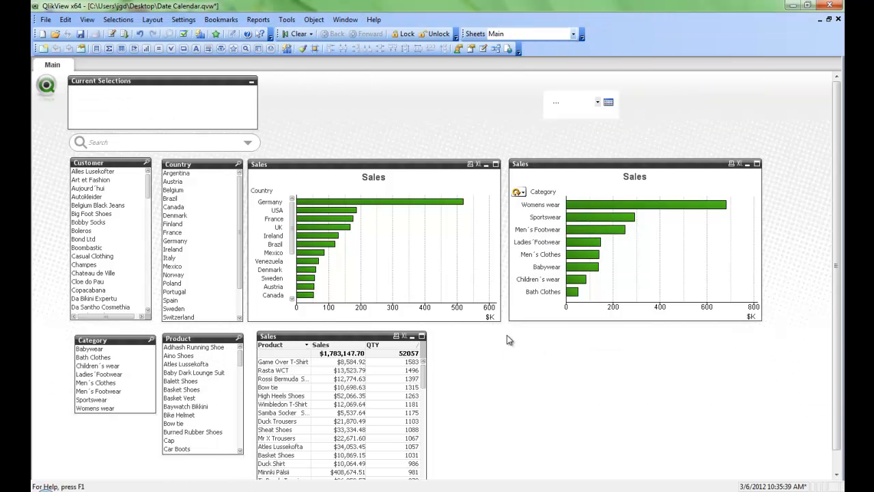
mouse_move(369, 161)
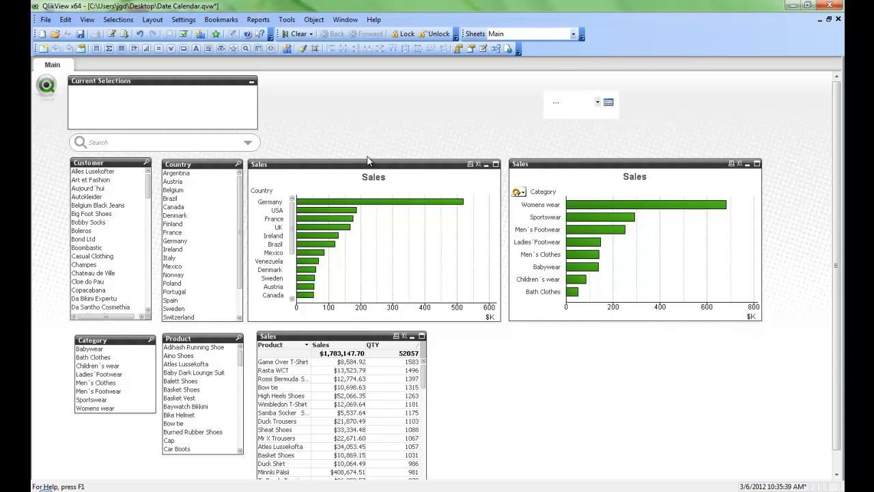
mouse_move(354, 150)
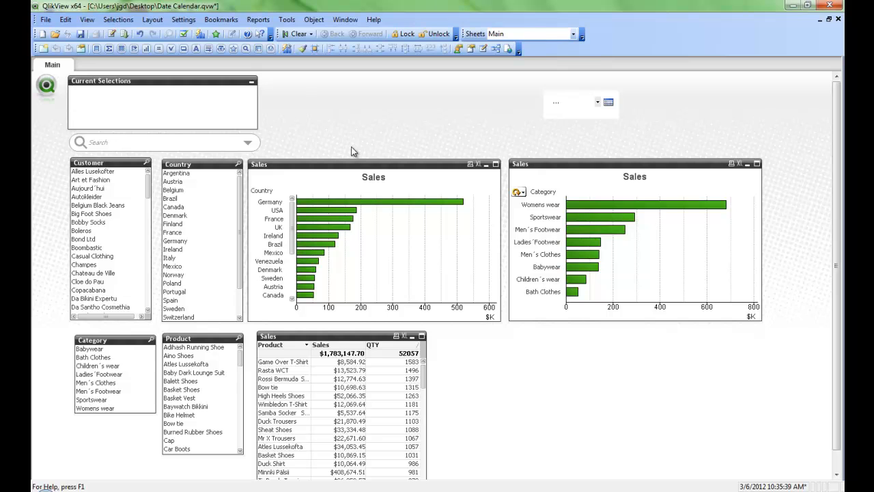
mouse_move(560, 350)
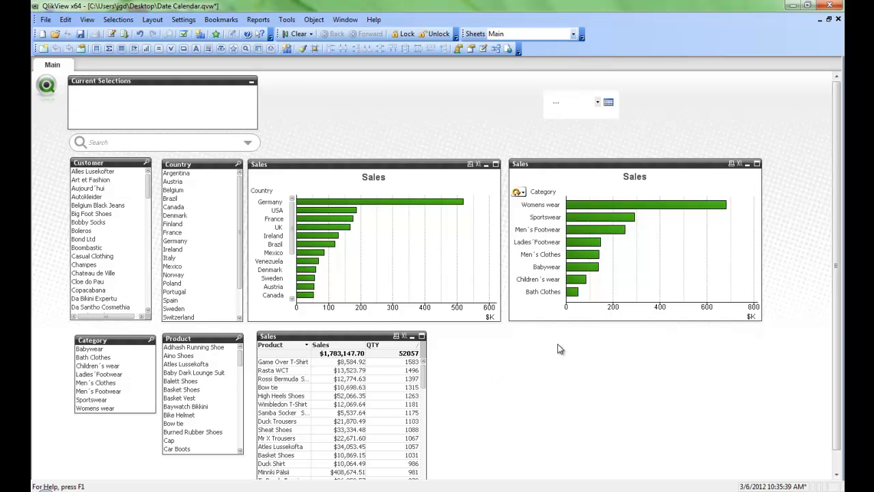
Pick a day in April 2008 from the order date calendar to filter the sales charts.
click(607, 101)
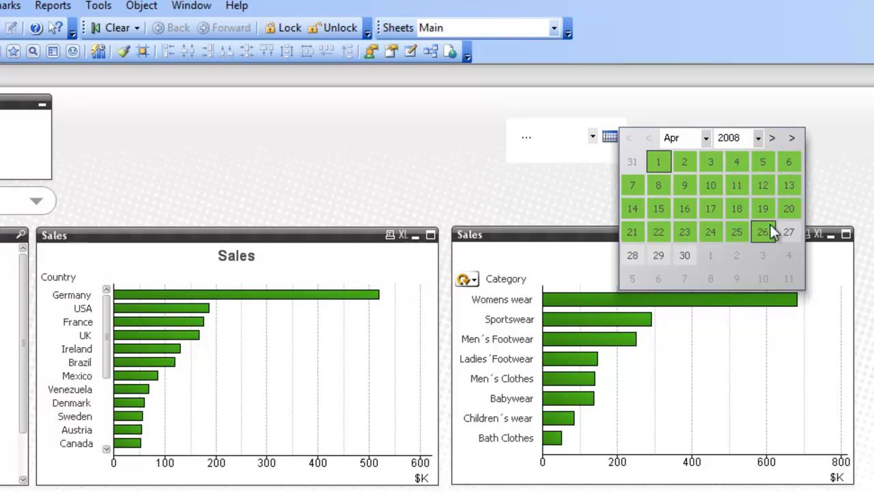
mouse_move(771, 244)
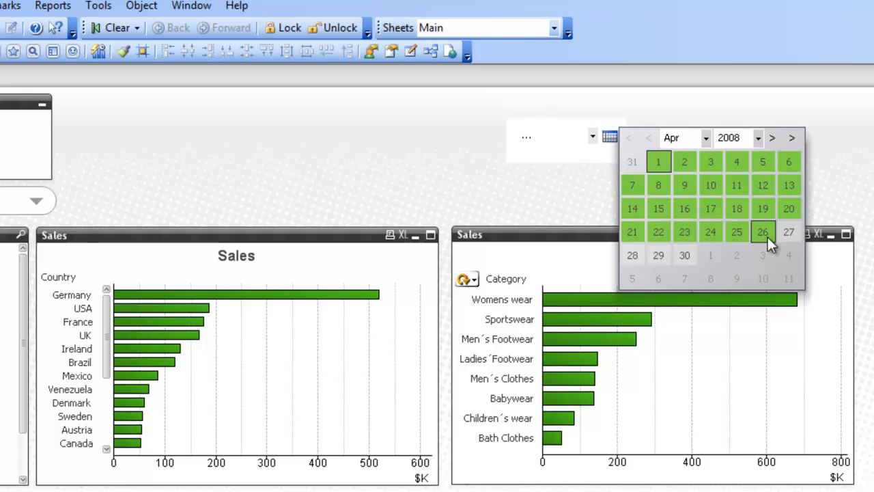
click(762, 232)
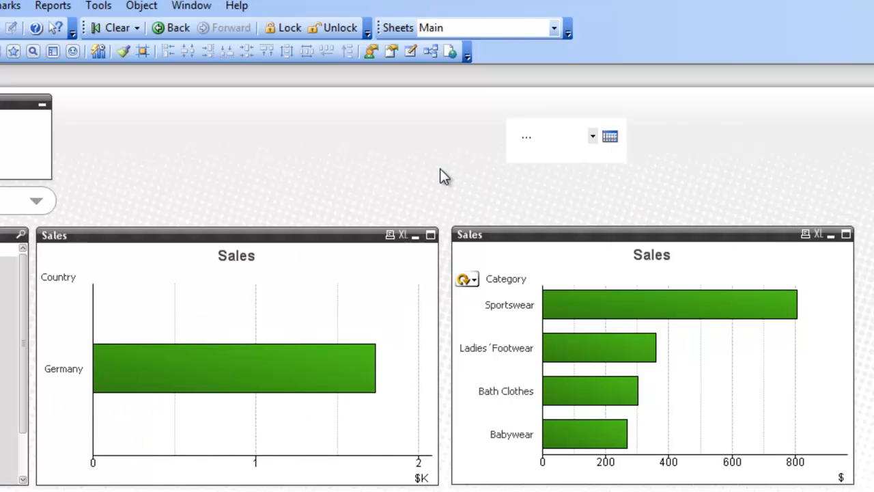
mouse_move(391, 166)
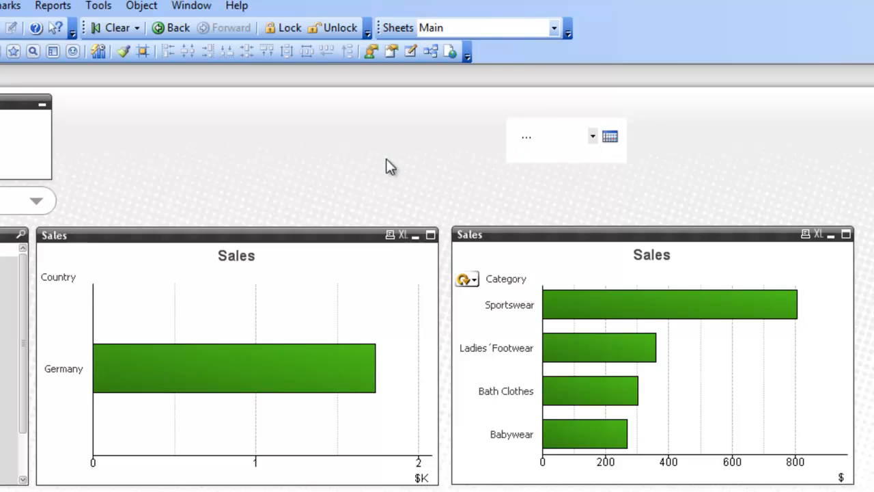
mouse_move(231, 169)
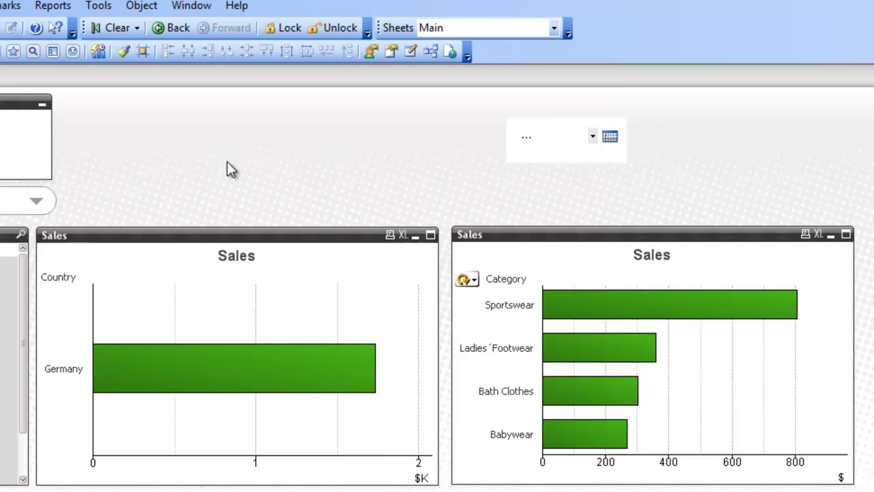
mouse_move(205, 198)
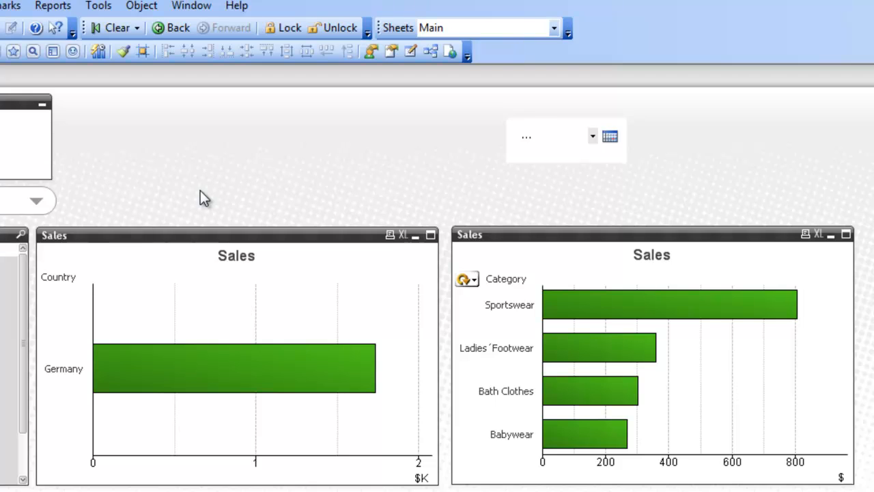
mouse_move(207, 205)
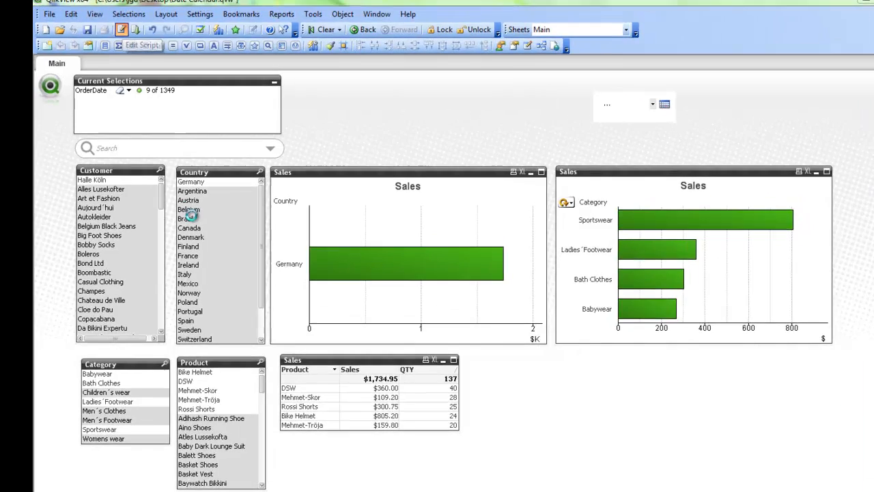
Add Month(OrderDate) as OrderMonth and Year(OrderDate) as OrderYear after OrderDate in the OrderHeader load.
click(136, 45)
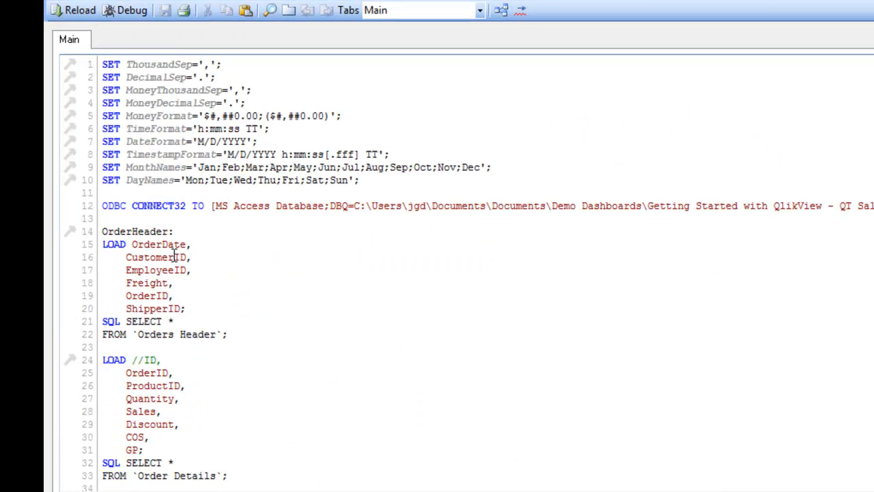
click(194, 243)
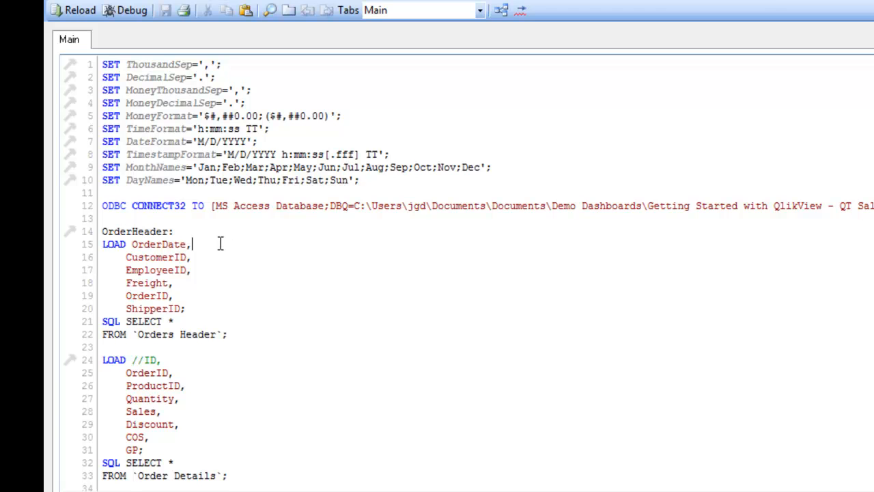
key(enter)
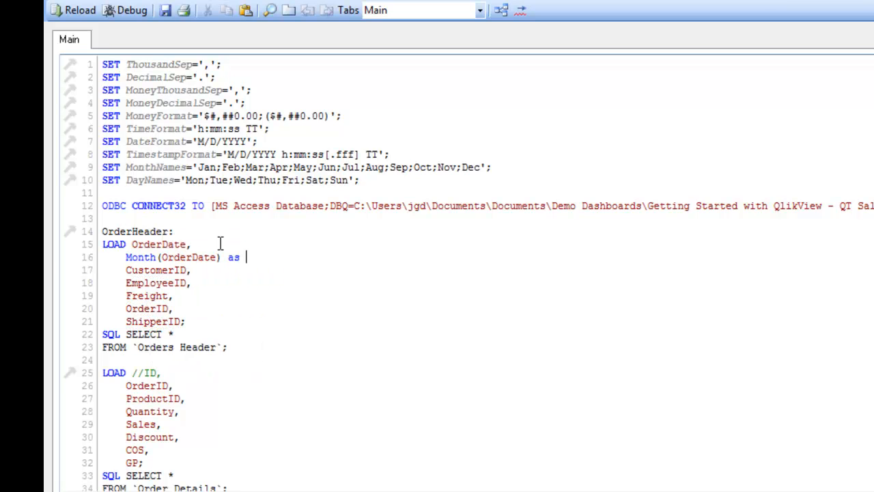
text(OrderMonth,)
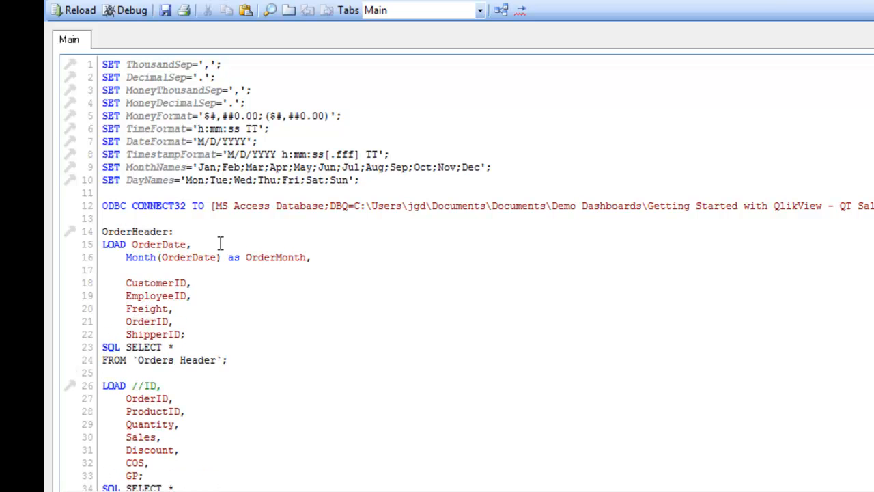
text(Year(OrderDate) as OrderYear,)
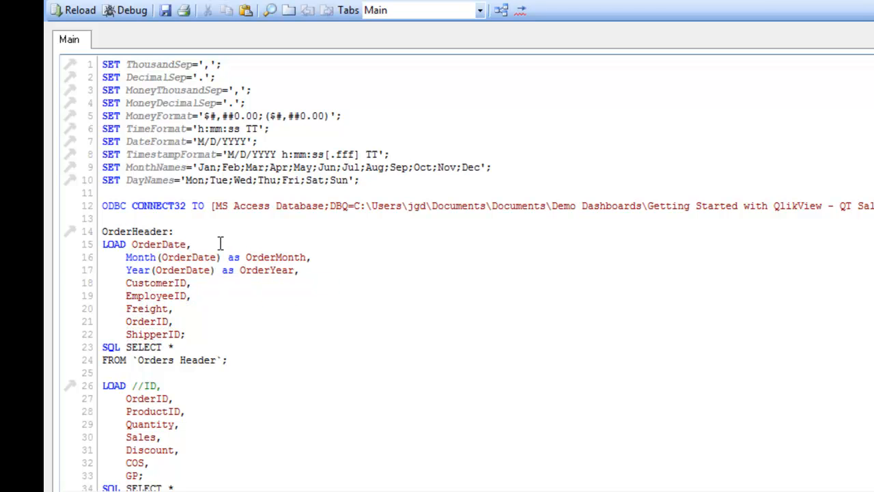
mouse_move(224, 260)
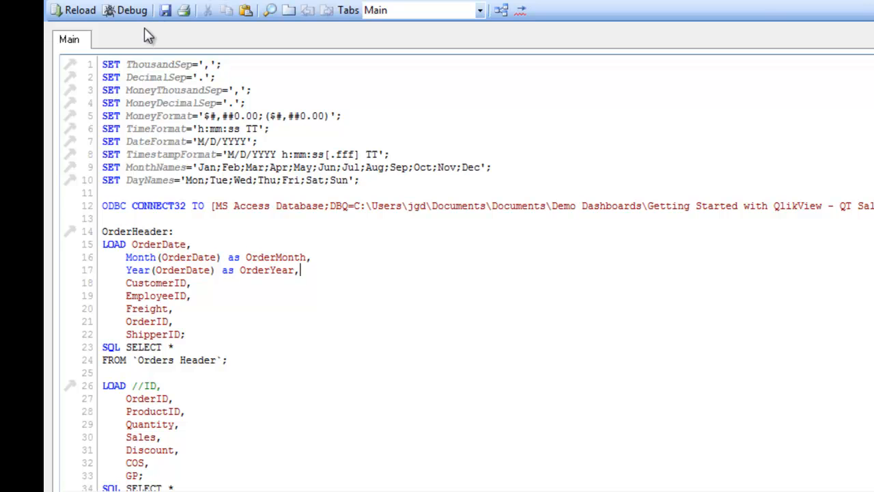
Reload the script and add OrderMonth and OrderYear list boxes to the sheet.
click(81, 10)
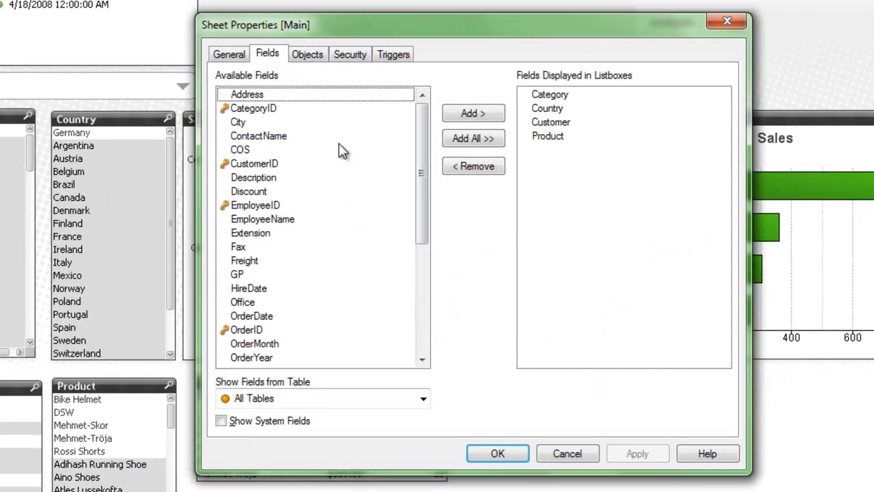
scroll(down, 3)
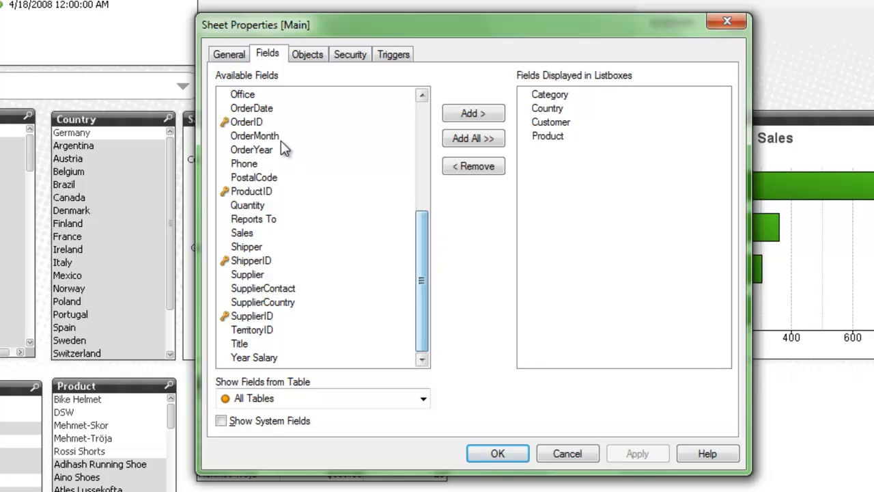
click(254, 135)
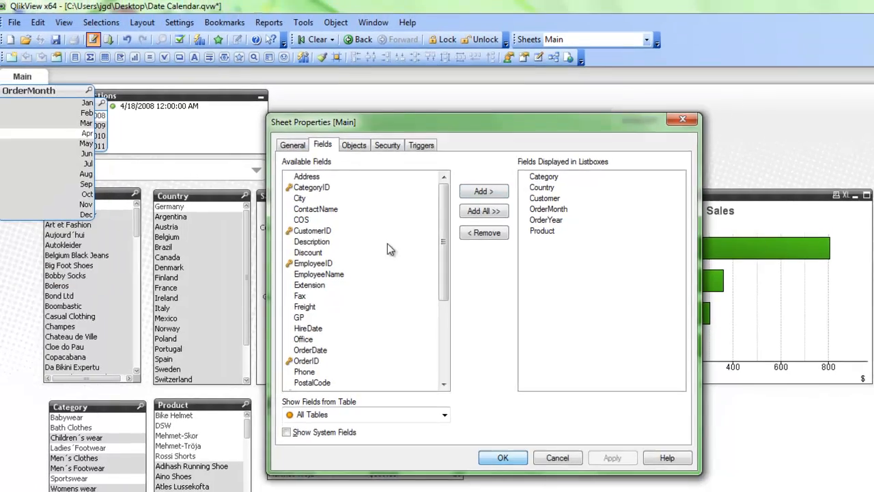
click(503, 458)
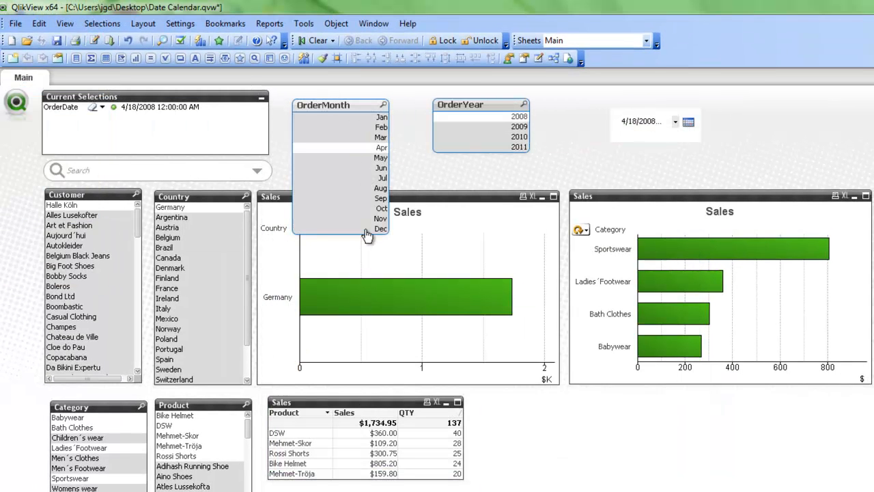
mouse_move(453, 184)
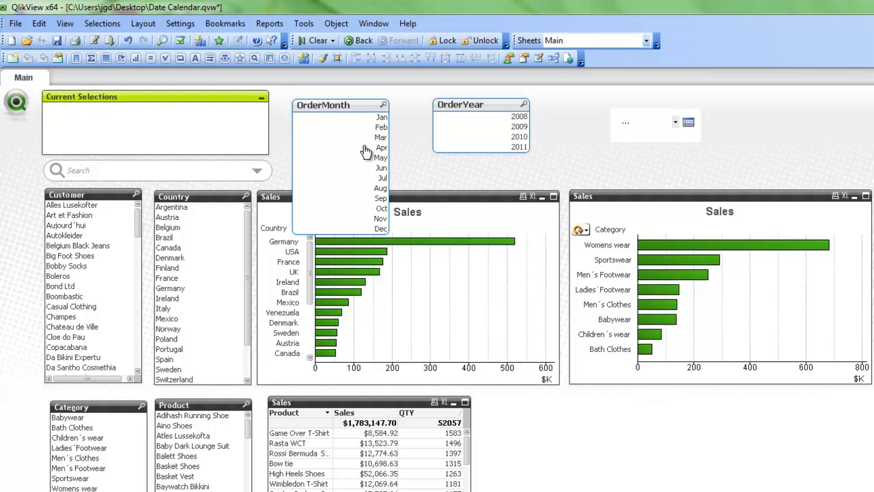
mouse_move(426, 158)
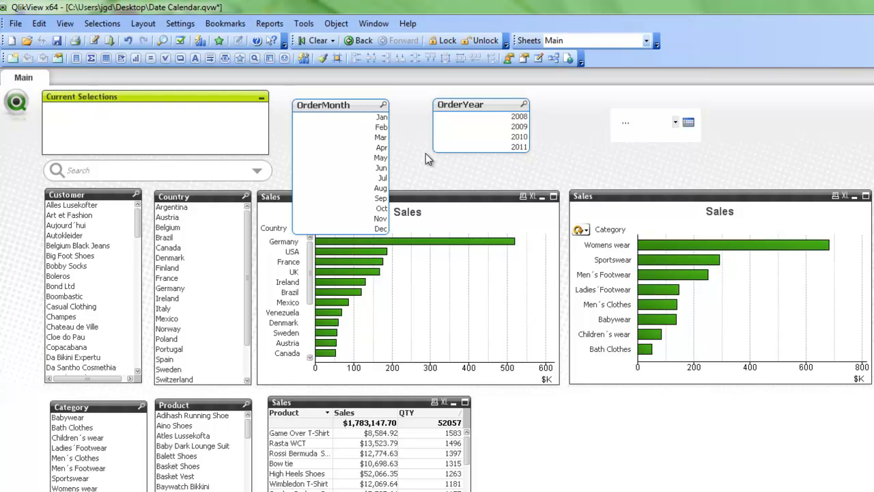
mouse_move(424, 158)
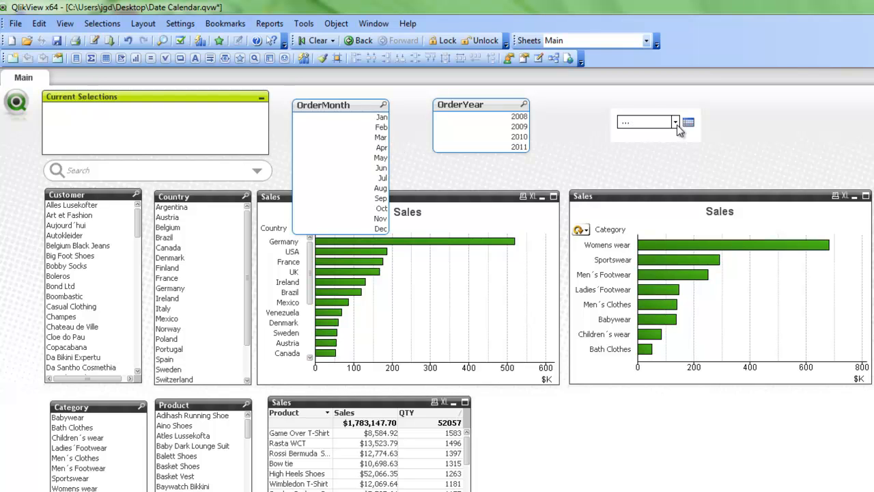
click(675, 121)
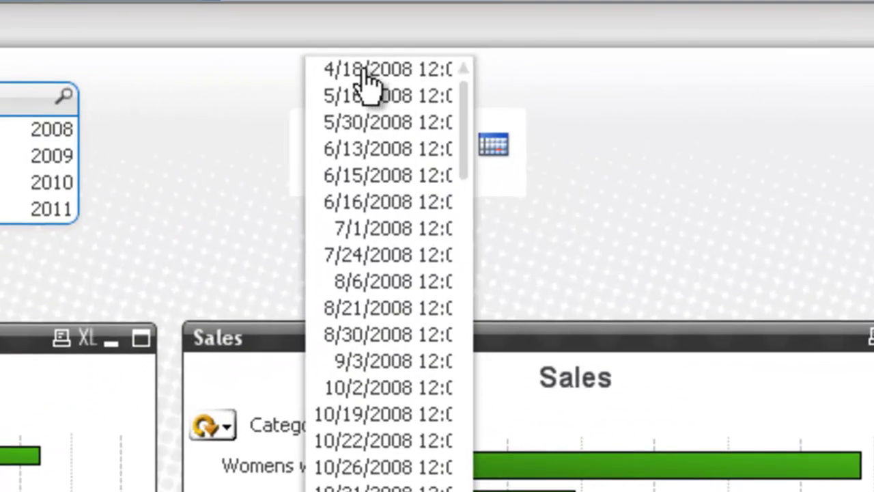
mouse_move(353, 96)
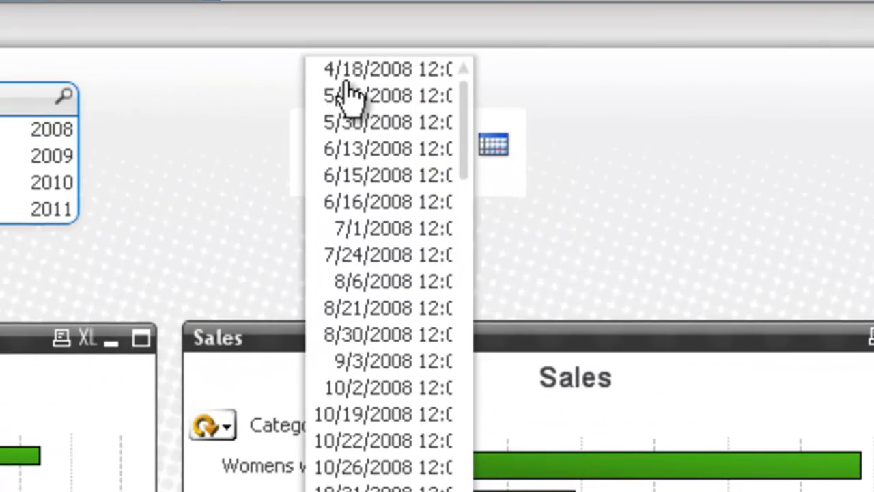
mouse_move(467, 102)
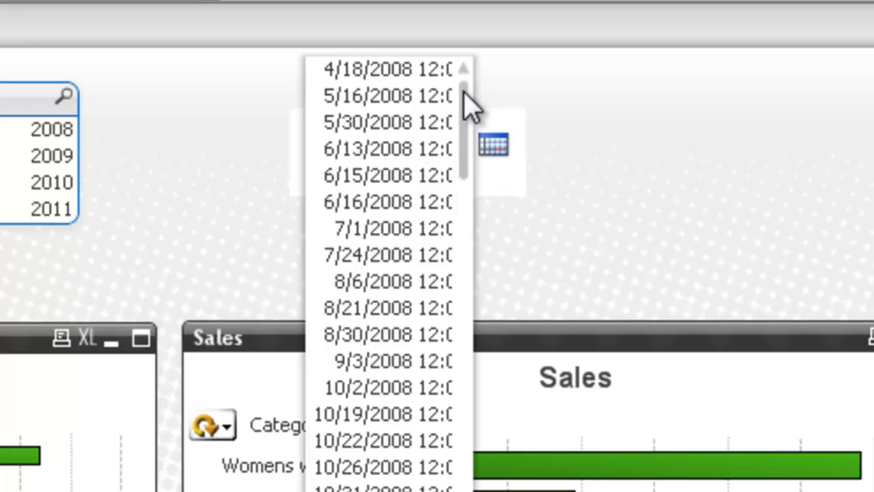
mouse_move(489, 95)
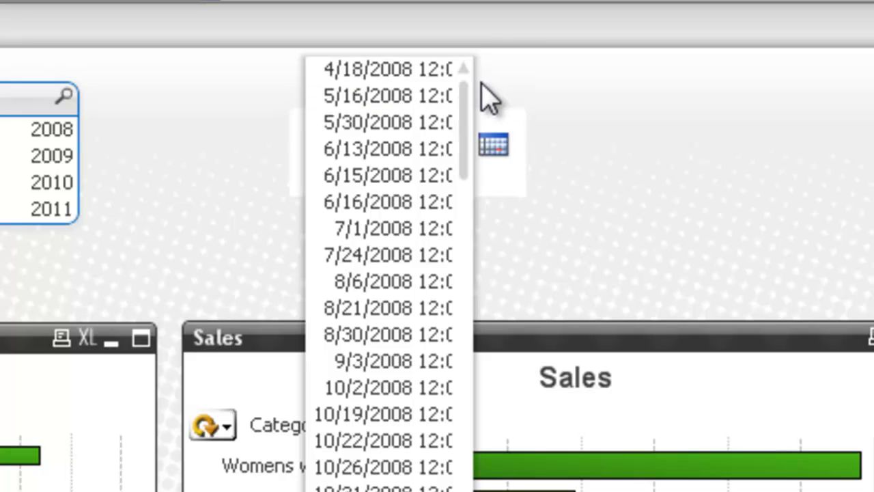
mouse_move(485, 130)
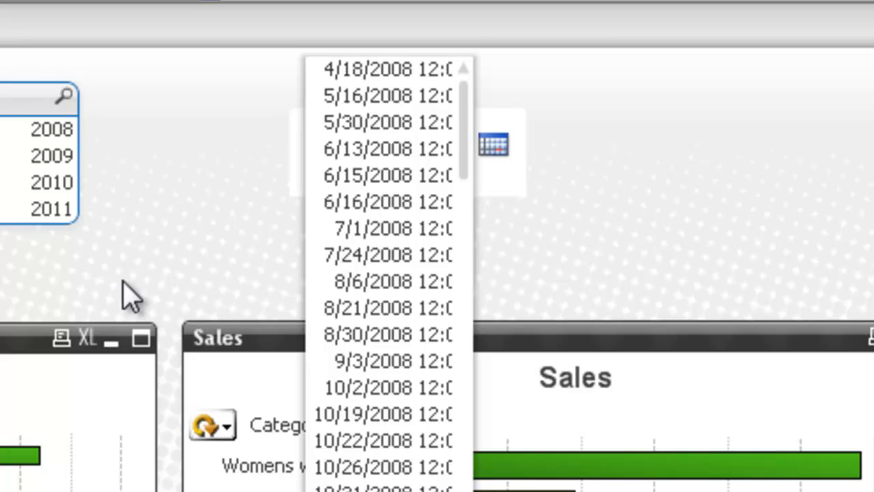
mouse_move(120, 287)
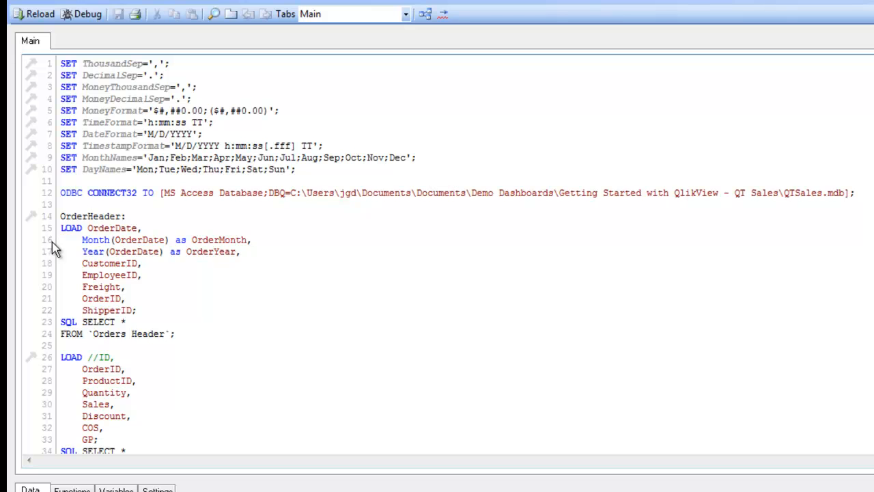
Comment out the Month(OrderDate) and Year(OrderDate) lines in the OrderHeader load.
drag(82, 240, 144, 262)
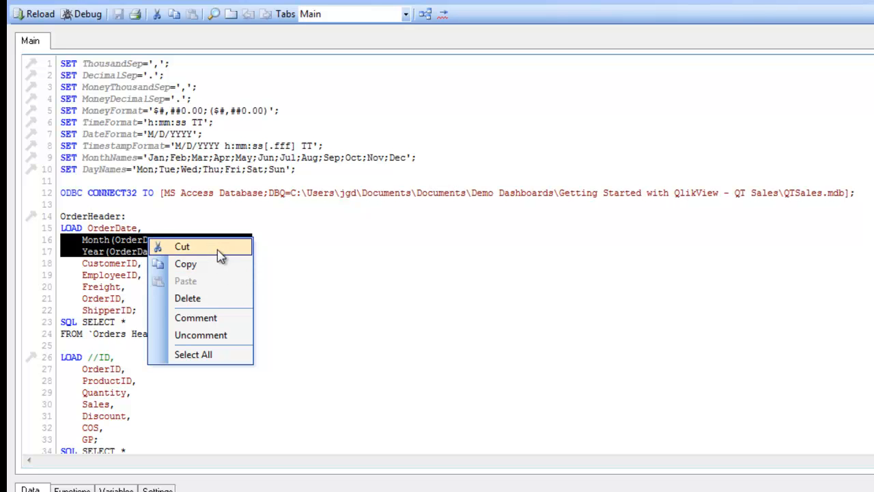
click(197, 317)
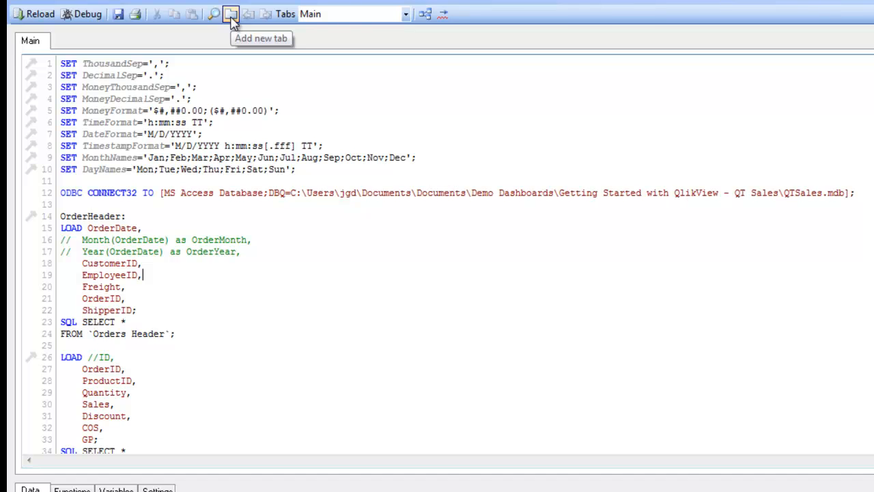
Create a new empty script tab named Dates.
click(231, 14)
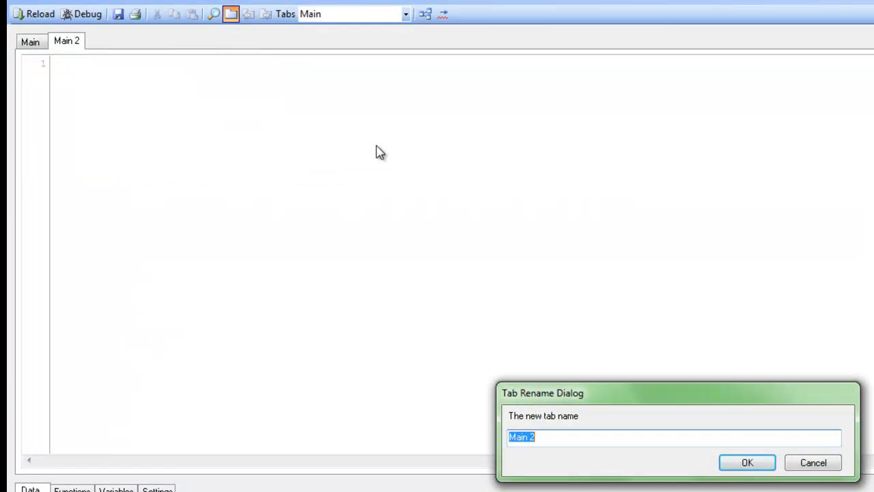
text(Dates)
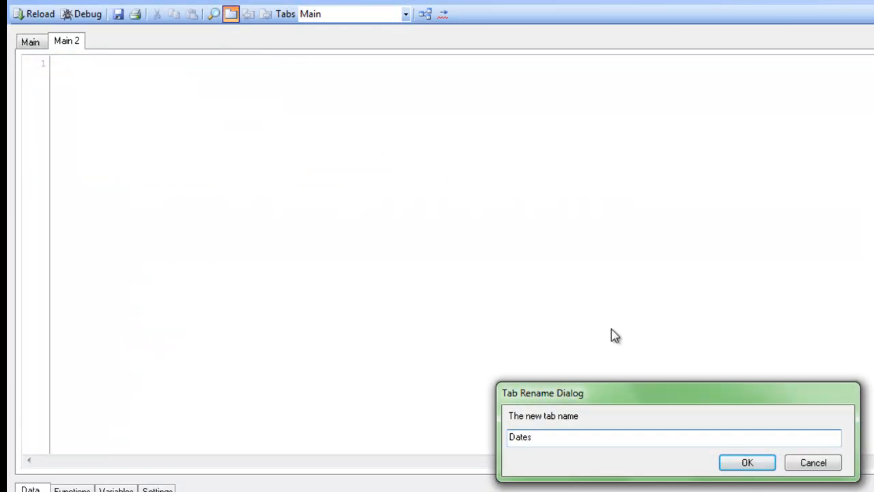
click(747, 461)
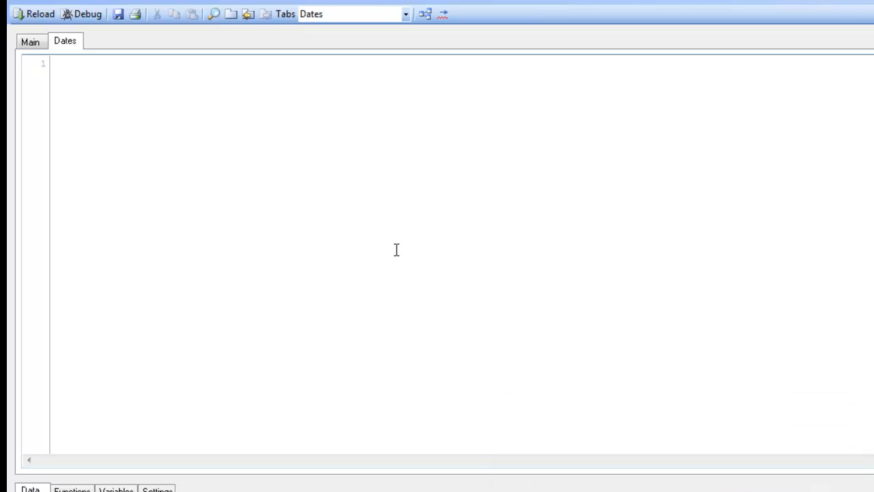
mouse_move(386, 260)
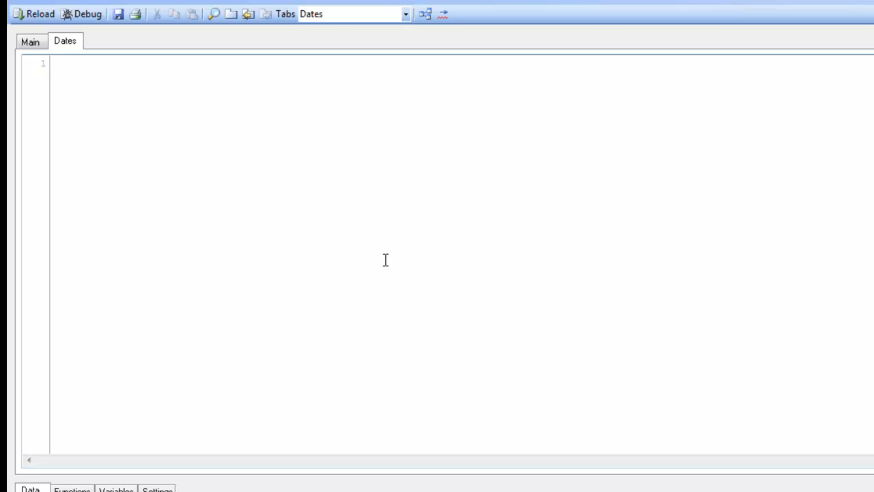
mouse_move(374, 249)
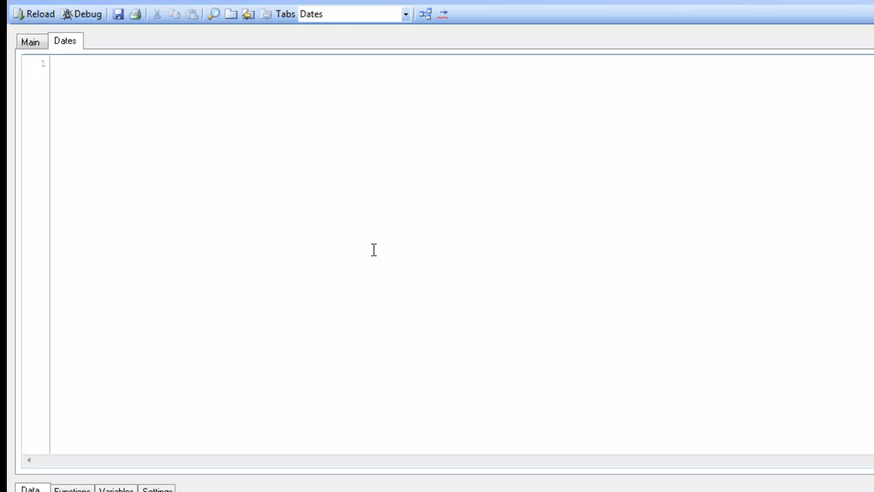
right_click(134, 104)
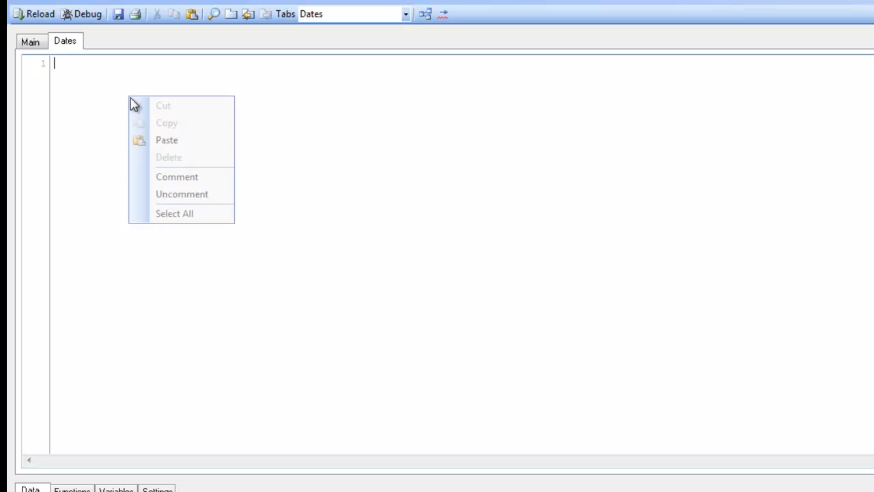
Paste the calendar script with QuartersMap mapping load, Temp min/max dates and DROP Table Temp.
click(167, 139)
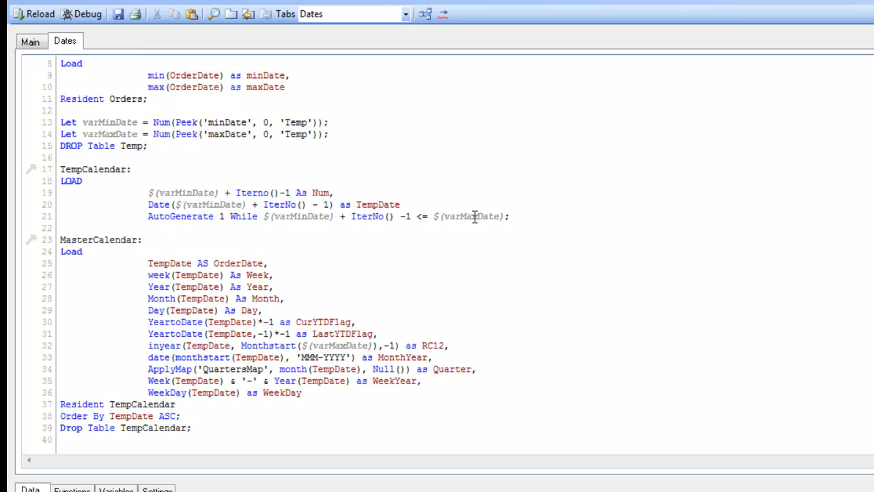
scroll(up, 3)
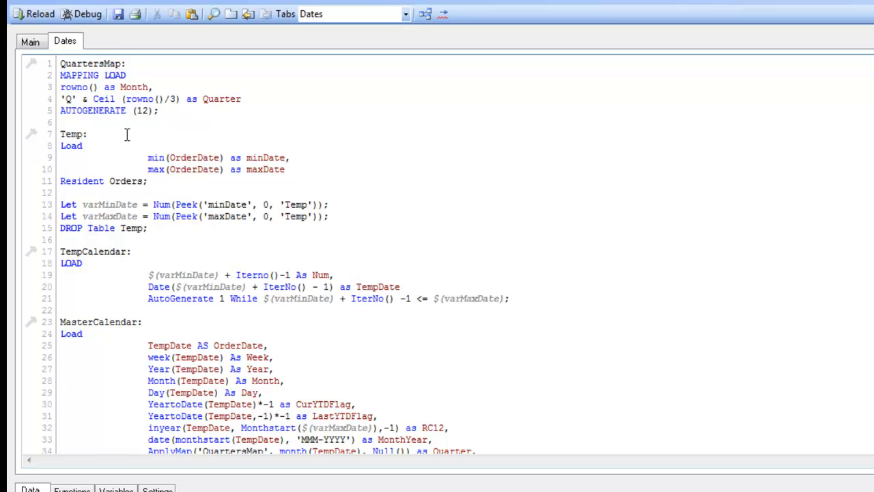
mouse_move(192, 101)
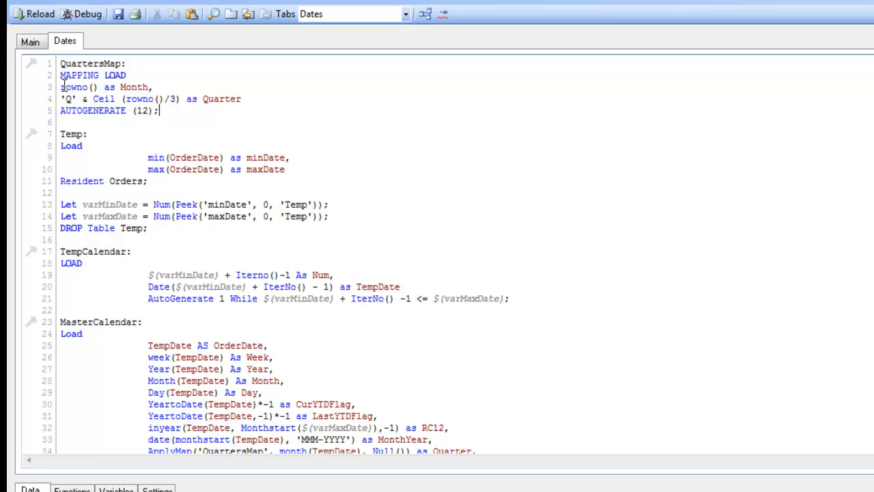
double_click(133, 87)
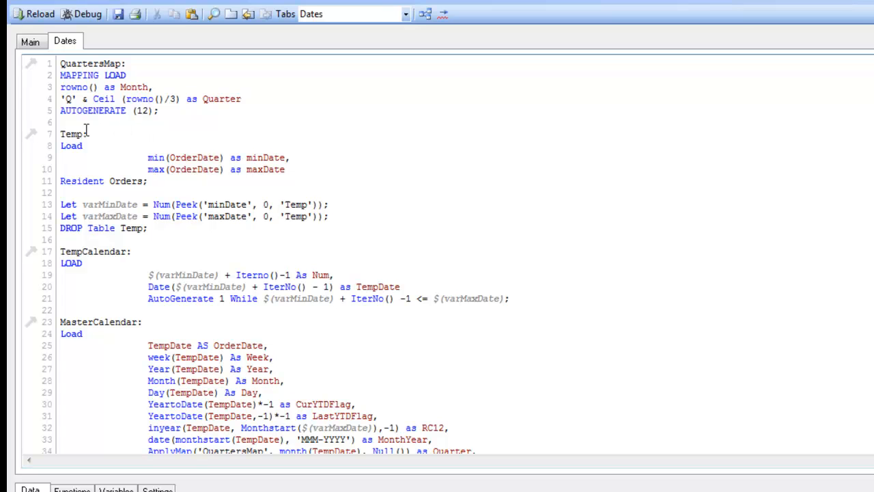
double_click(71, 134)
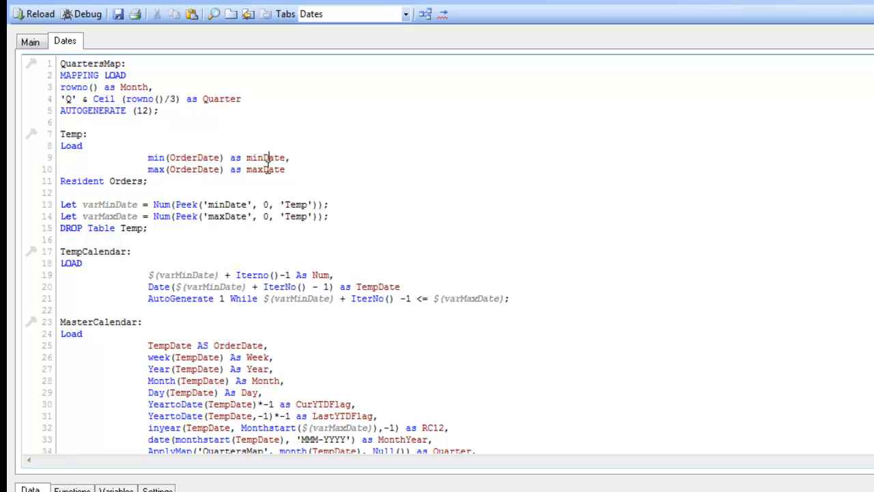
scroll(down, 3)
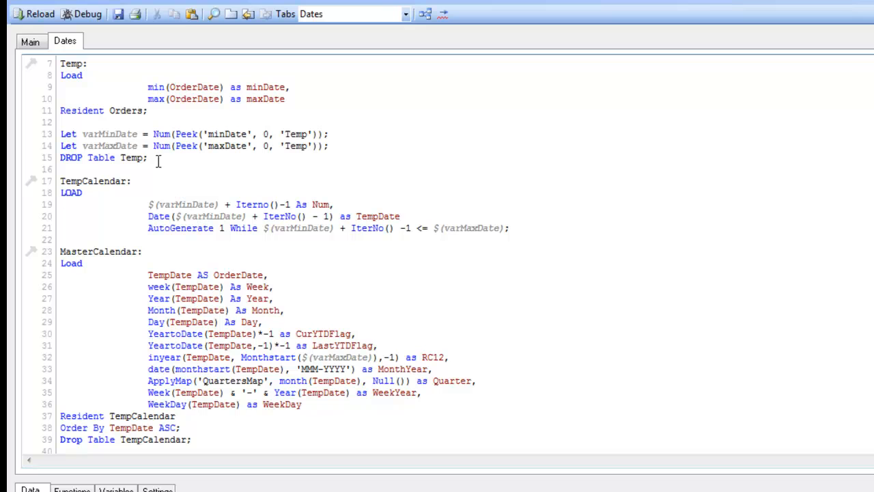
triple_click(102, 157)
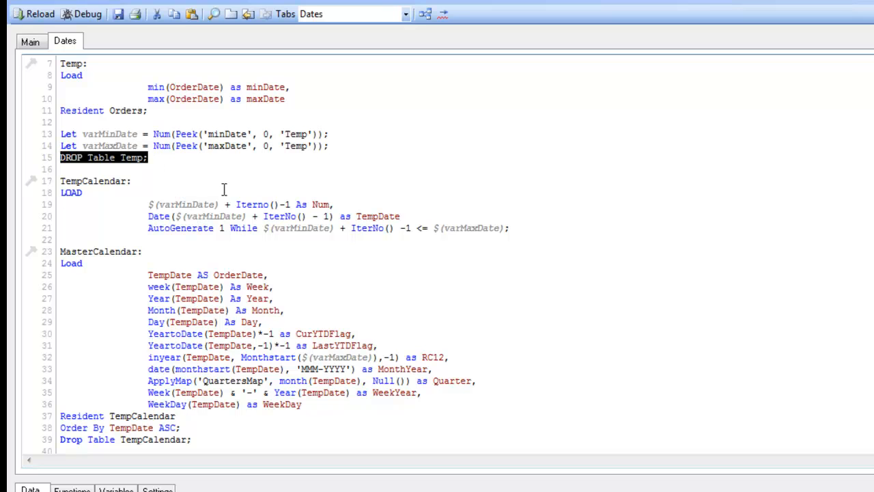
mouse_move(139, 200)
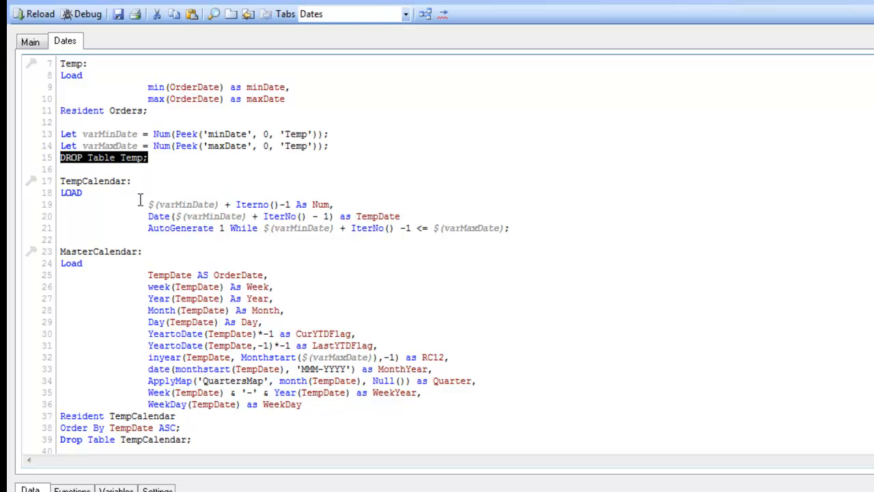
mouse_move(96, 183)
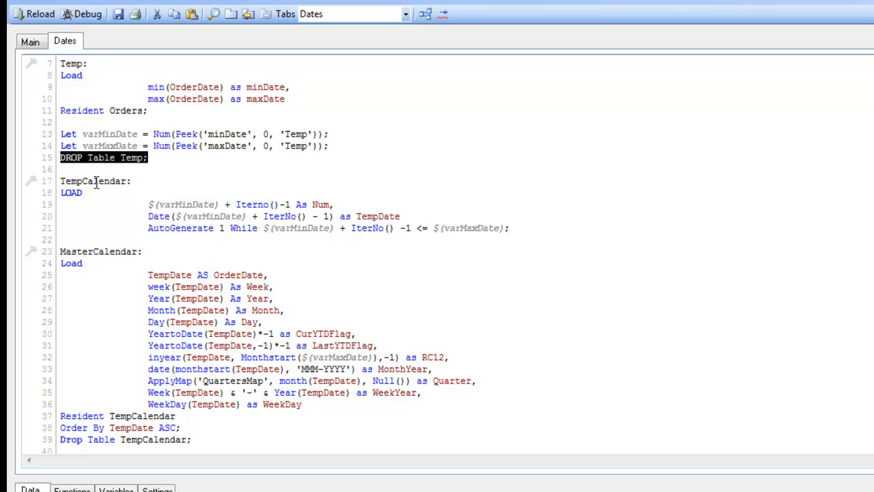
mouse_move(196, 205)
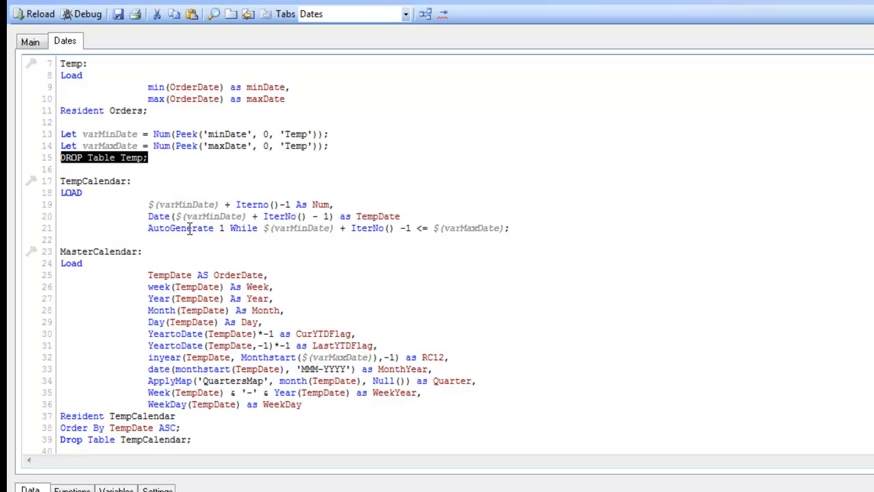
click(179, 226)
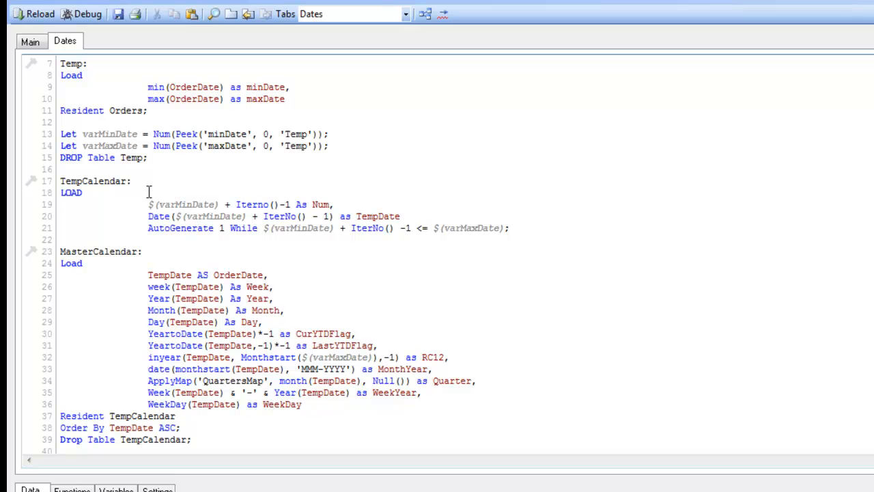
Review the TempCalendar and MasterCalendar loads with derived week-to-WeekDay fields keyed on OrderDate.
scroll(down, 3)
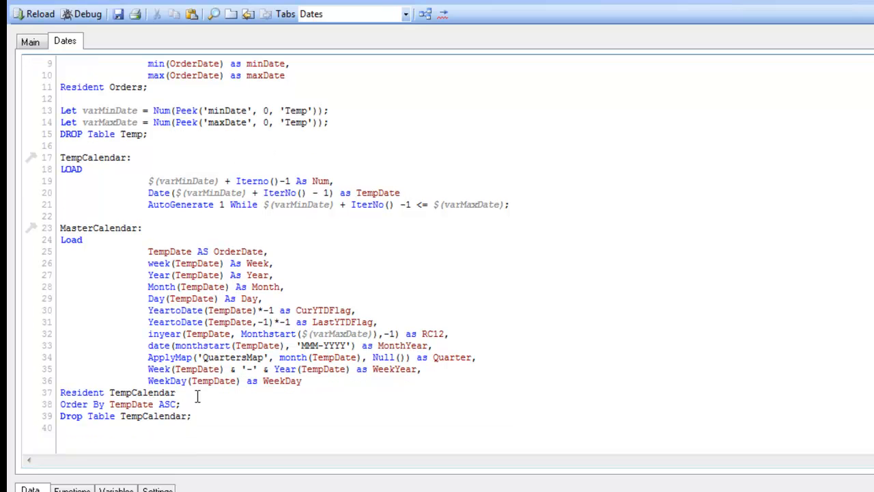
double_click(142, 392)
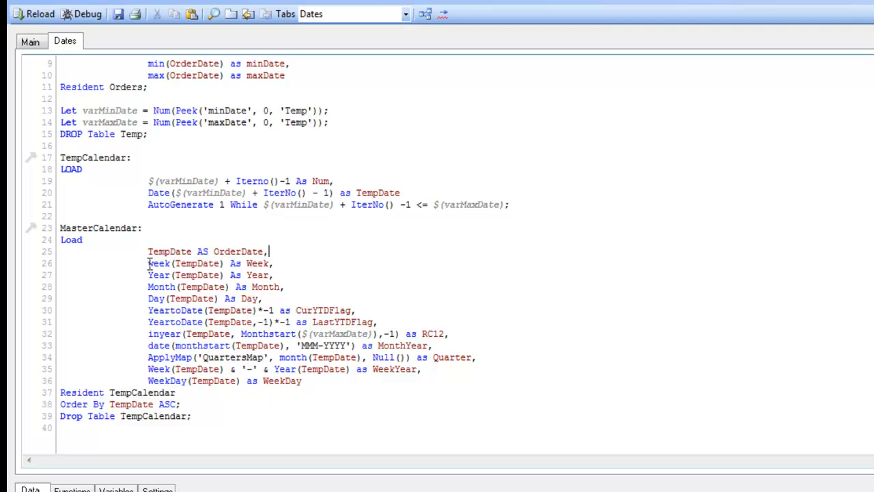
drag(148, 263, 303, 379)
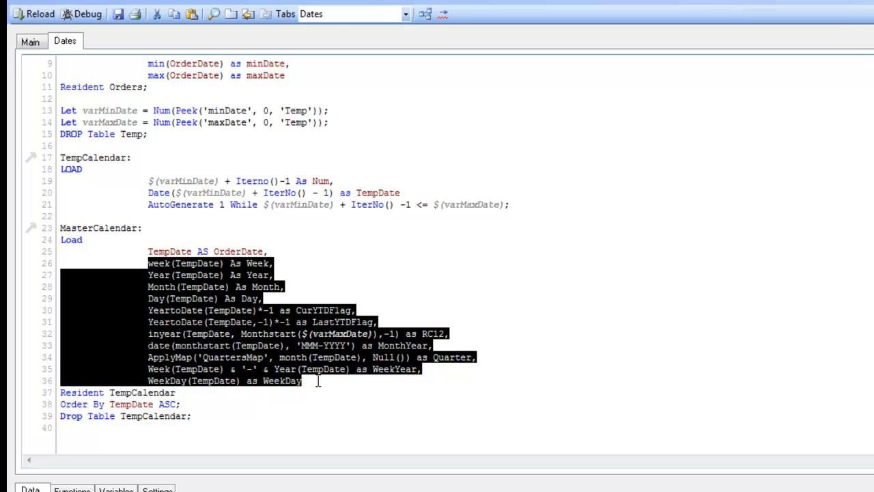
mouse_move(426, 259)
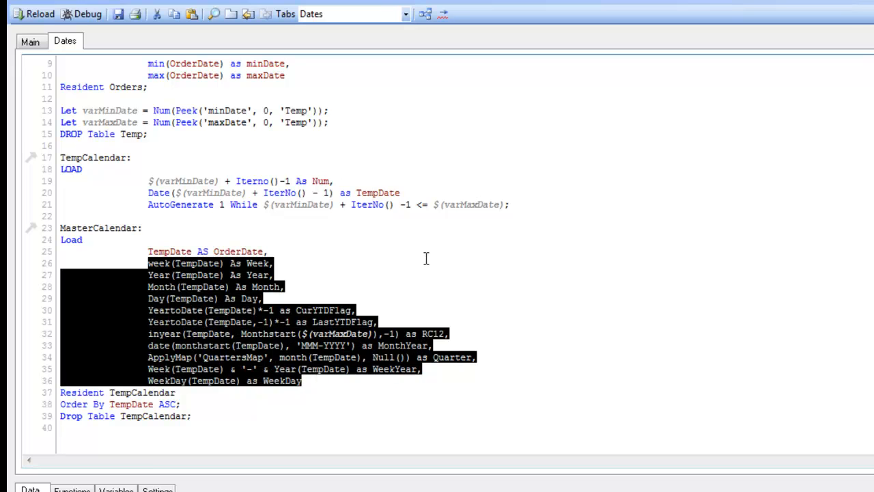
click(423, 256)
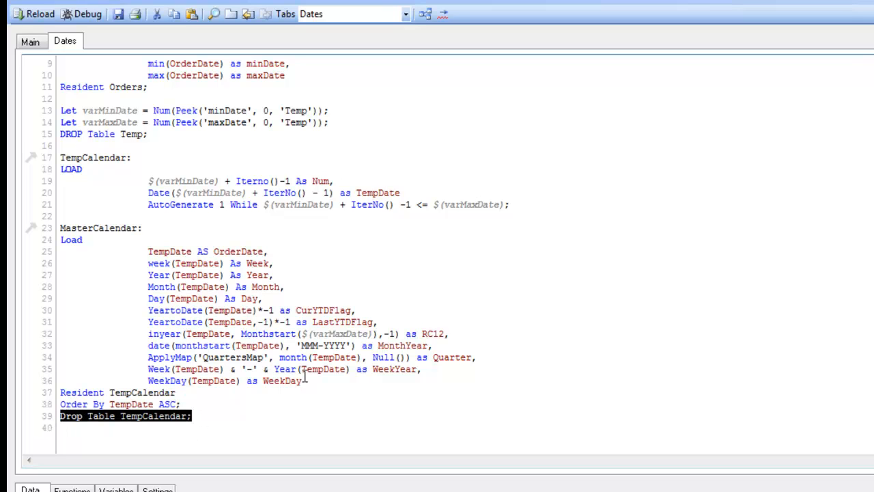
click(152, 292)
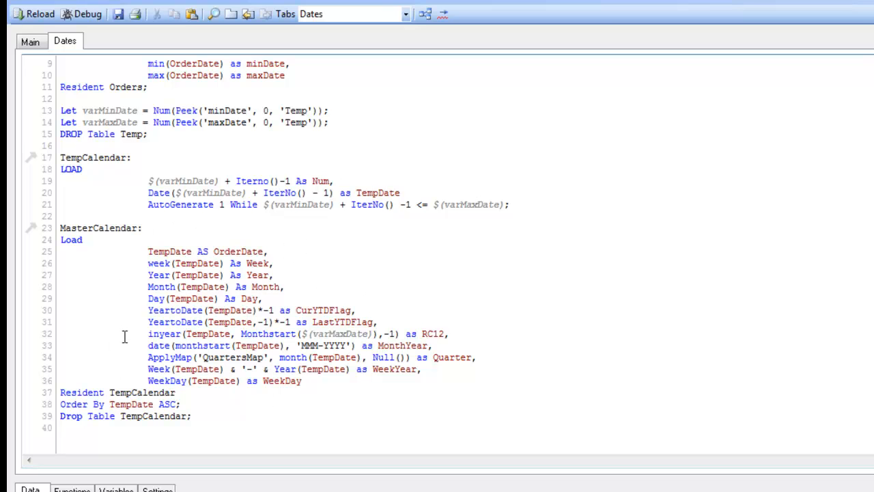
double_click(238, 251)
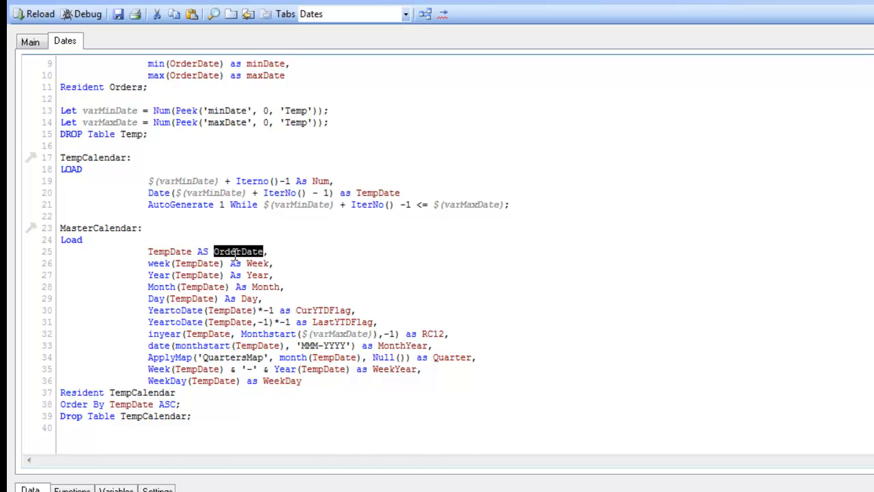
scroll(up, 3)
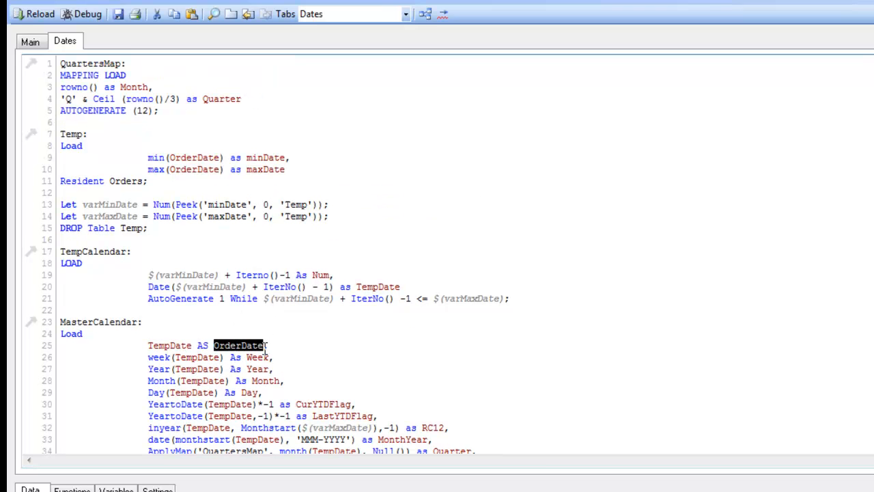
click(255, 309)
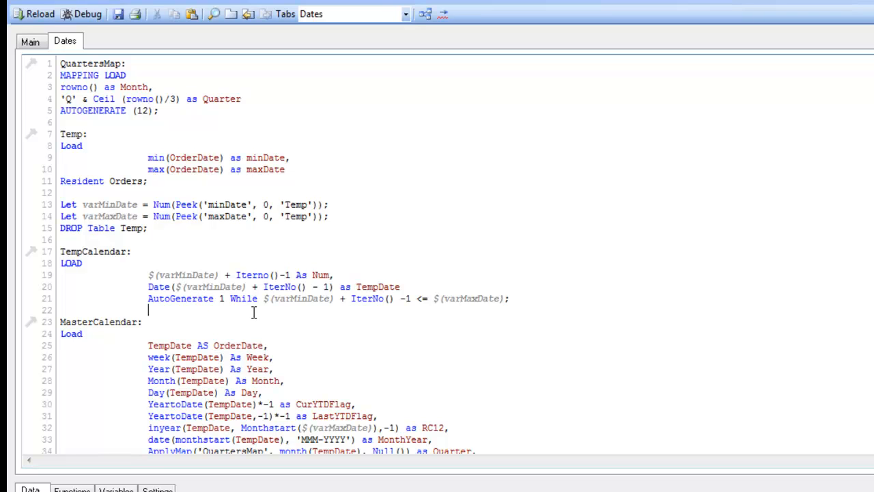
mouse_move(243, 294)
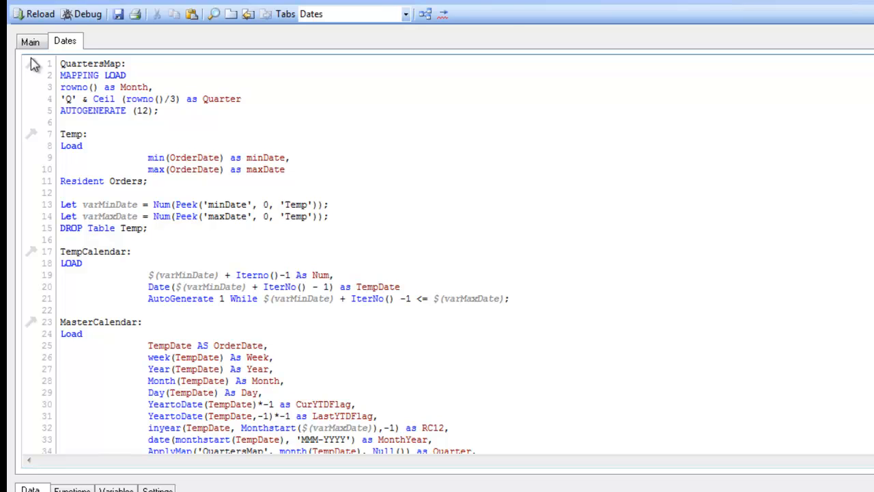
Compare the OrderHeader table name in Main with the Temp load's Resident table in Dates.
click(30, 41)
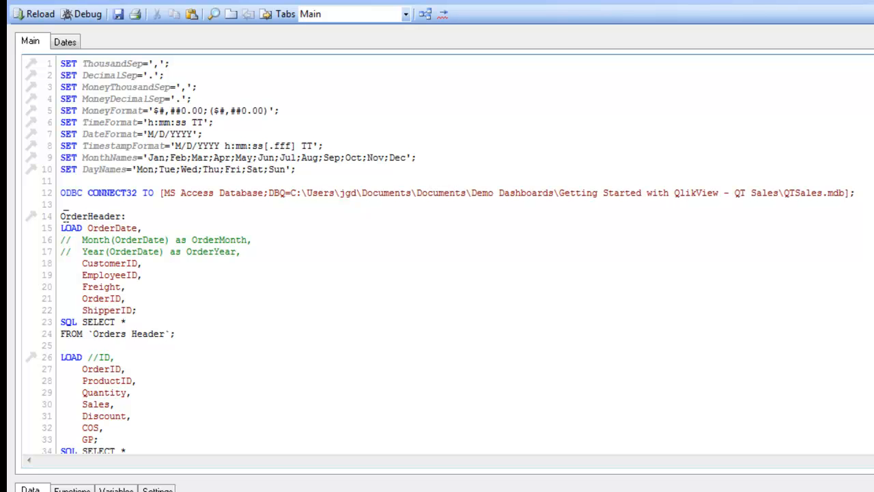
double_click(101, 216)
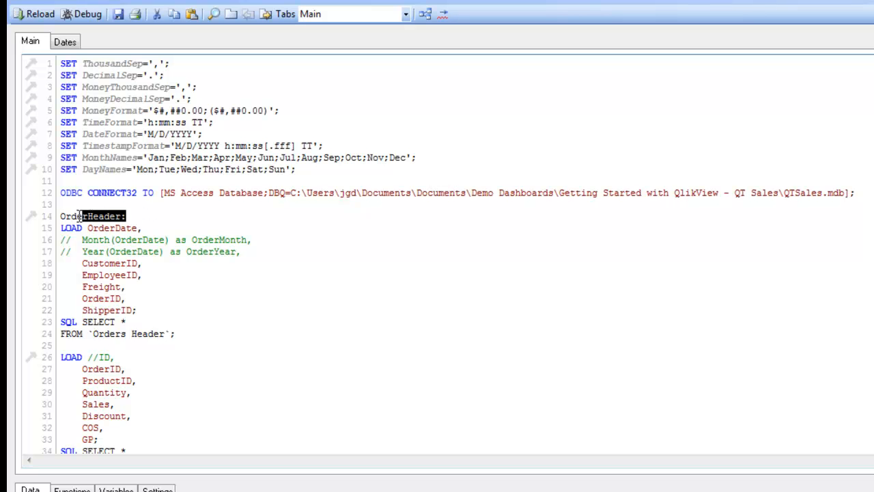
double_click(93, 216)
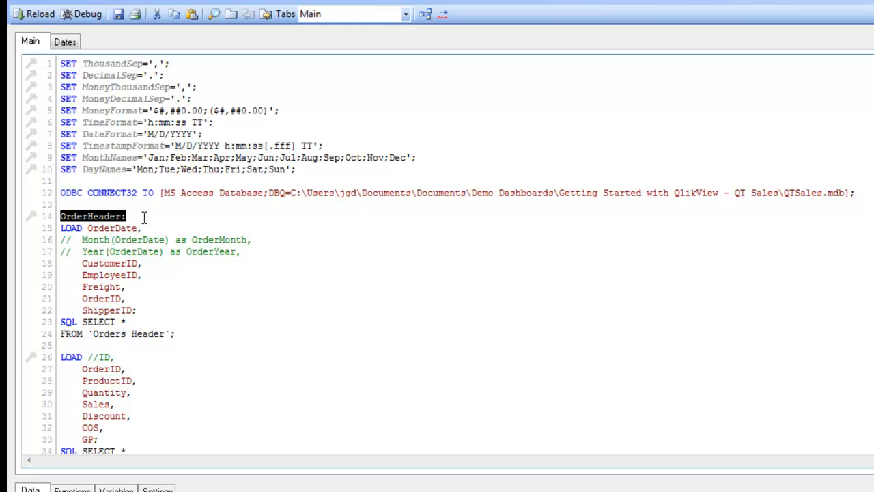
mouse_move(166, 304)
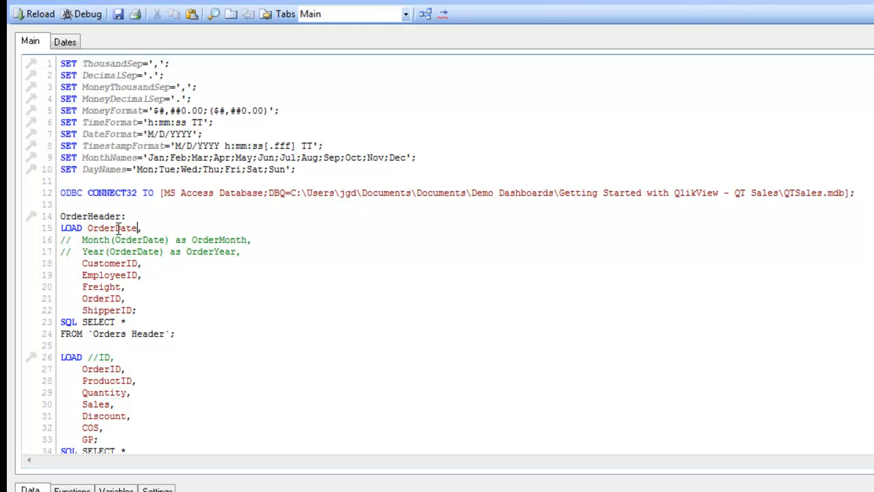
double_click(112, 227)
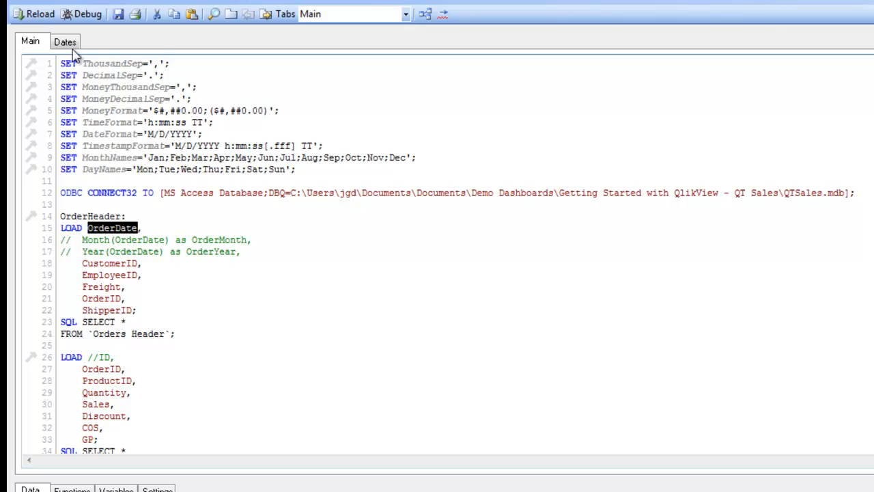
click(66, 41)
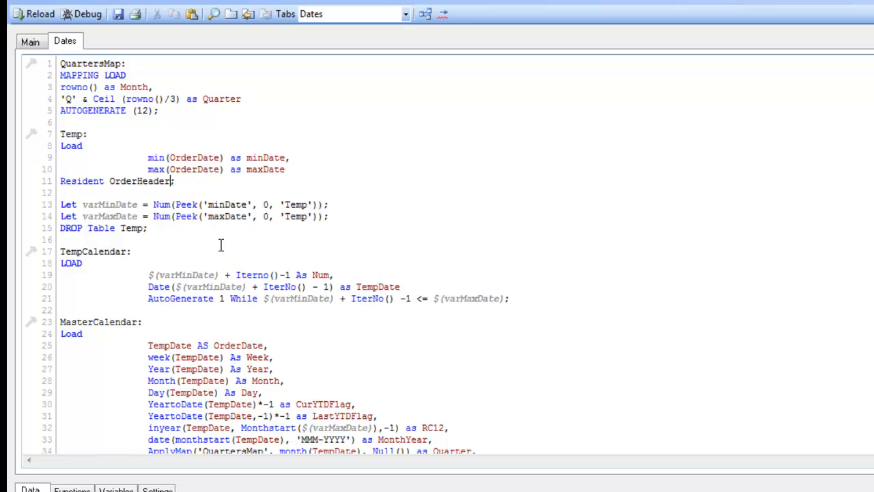
mouse_move(54, 66)
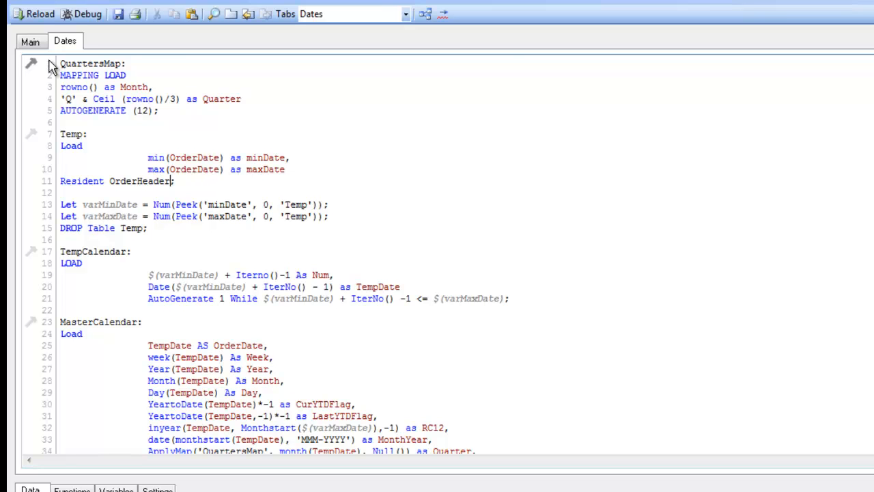
click(30, 41)
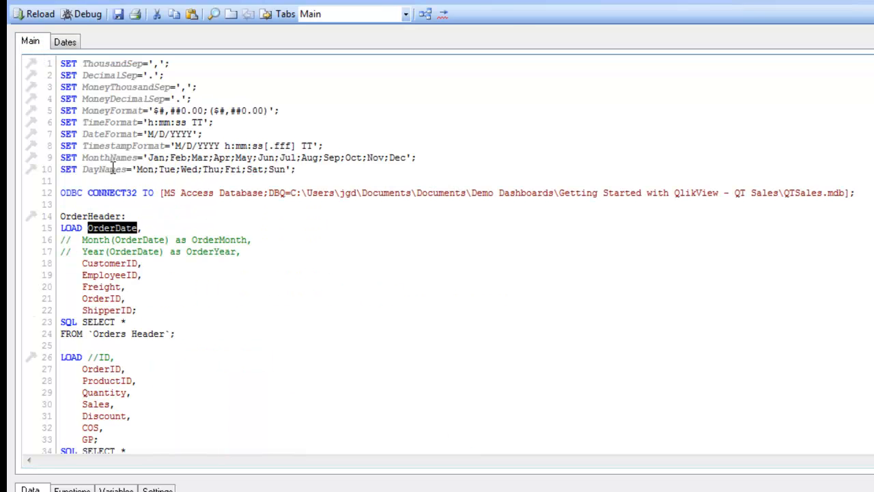
double_click(90, 216)
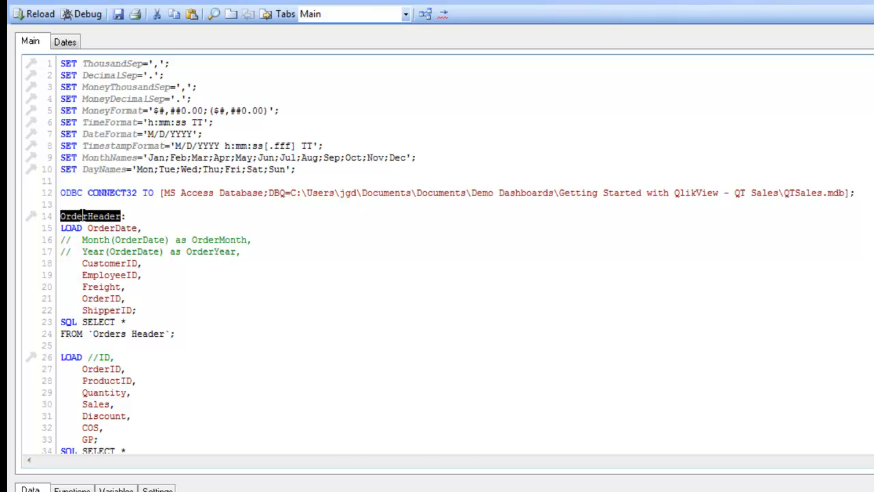
click(65, 41)
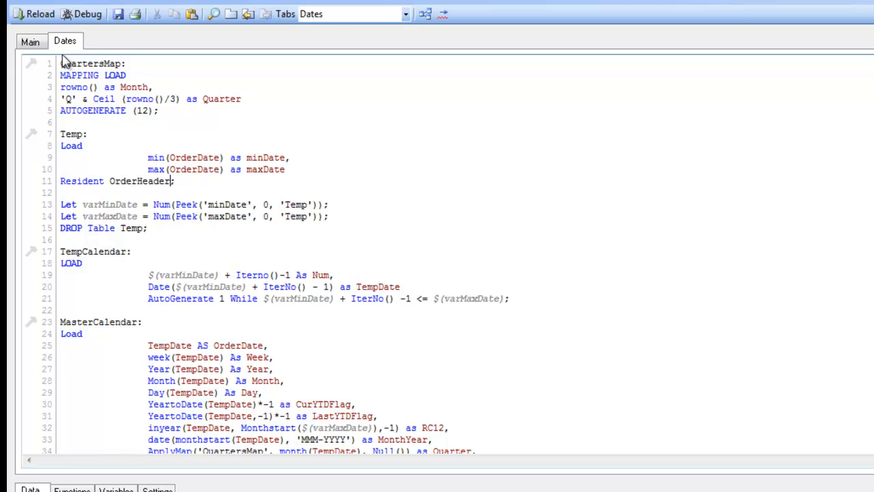
Check the MasterCalendar's OrderDate alias matches the OrderDate field loaded in Main.
click(30, 41)
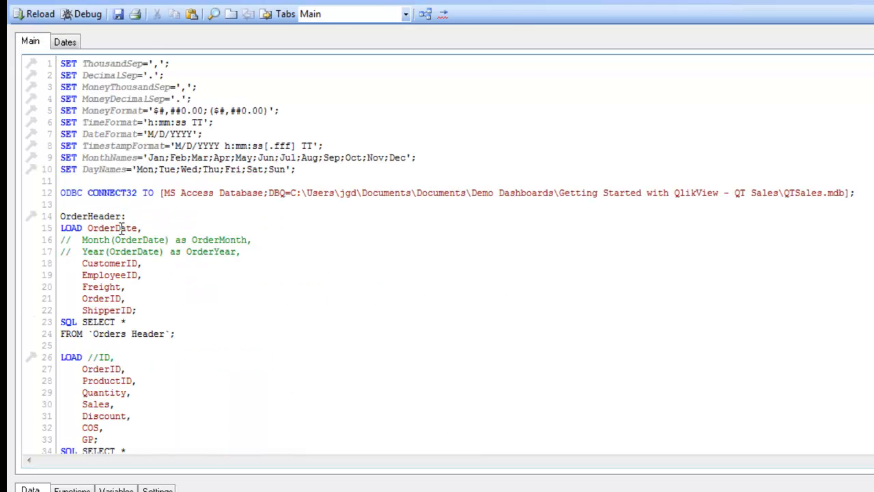
double_click(112, 227)
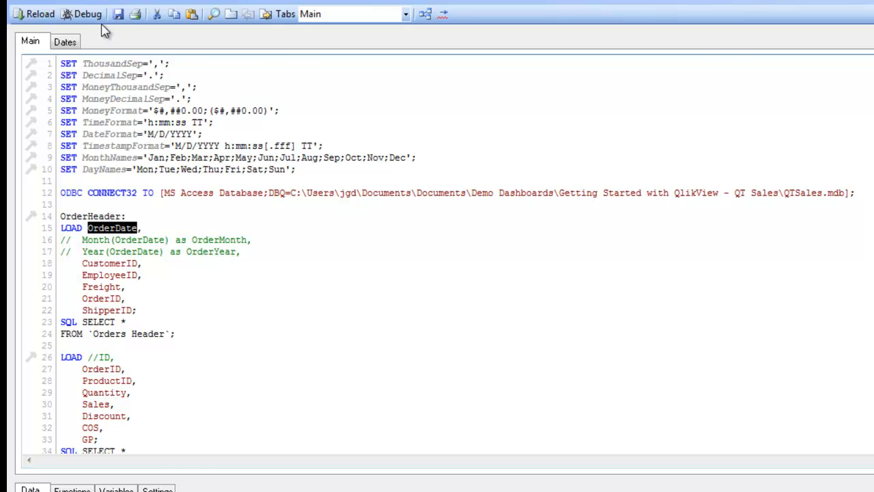
click(65, 41)
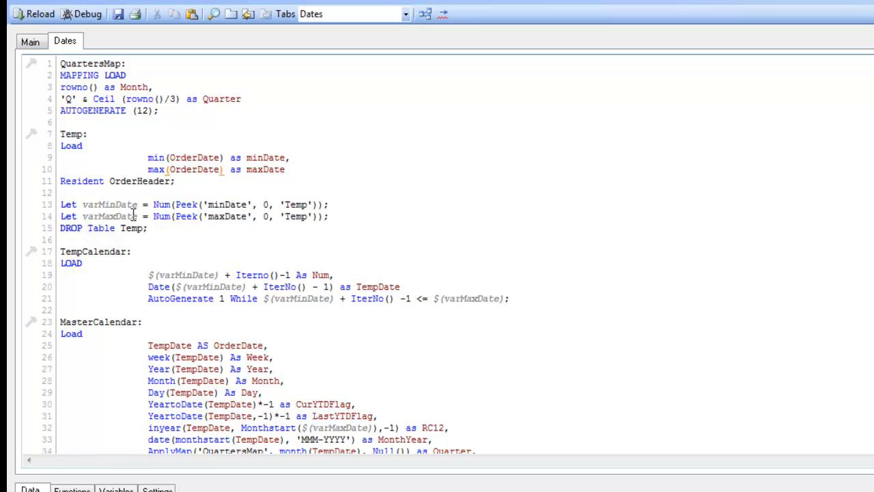
mouse_move(134, 180)
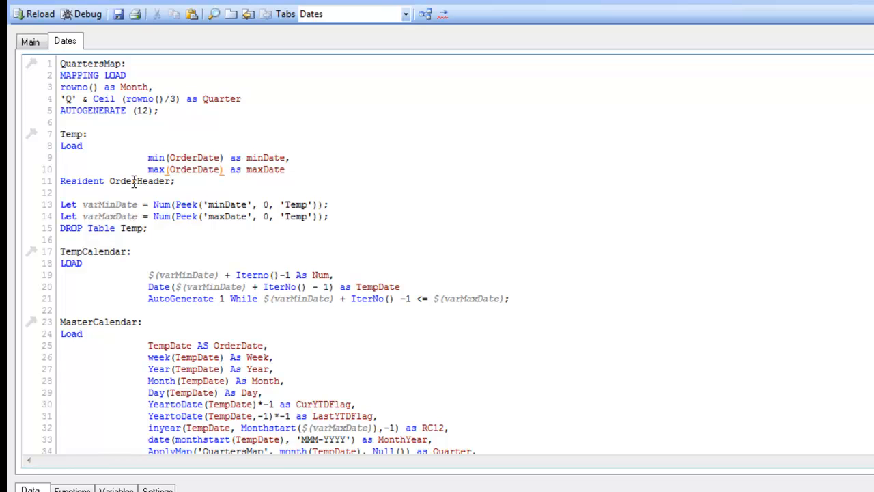
scroll(down, 3)
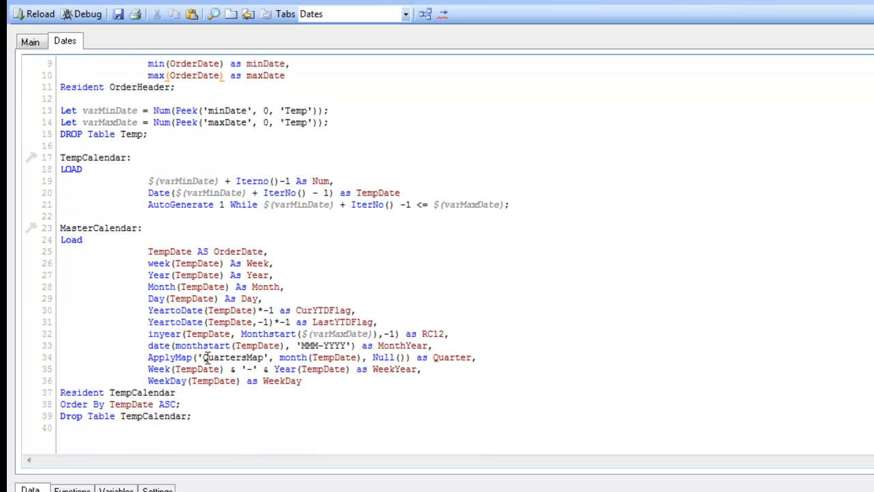
double_click(237, 251)
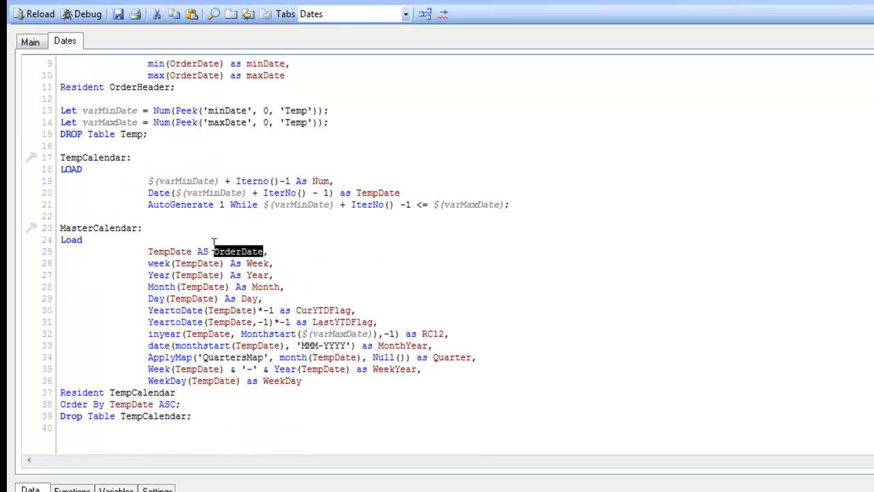
click(30, 41)
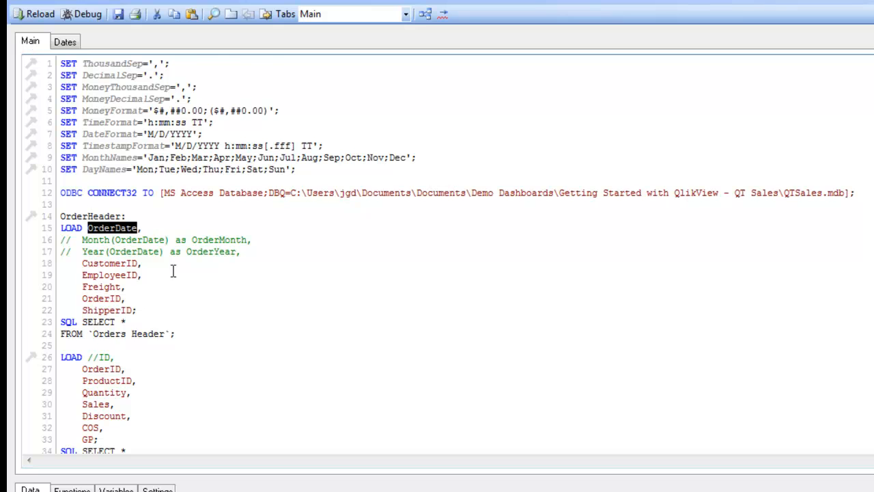
click(66, 41)
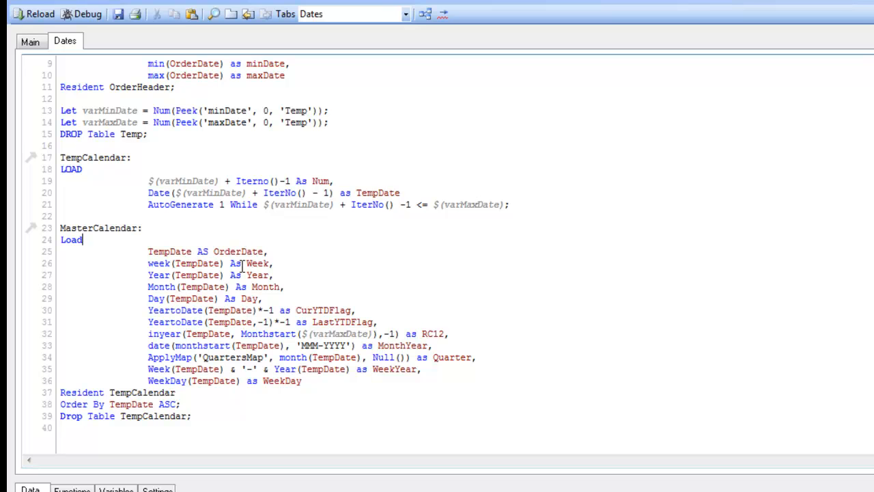
double_click(224, 251)
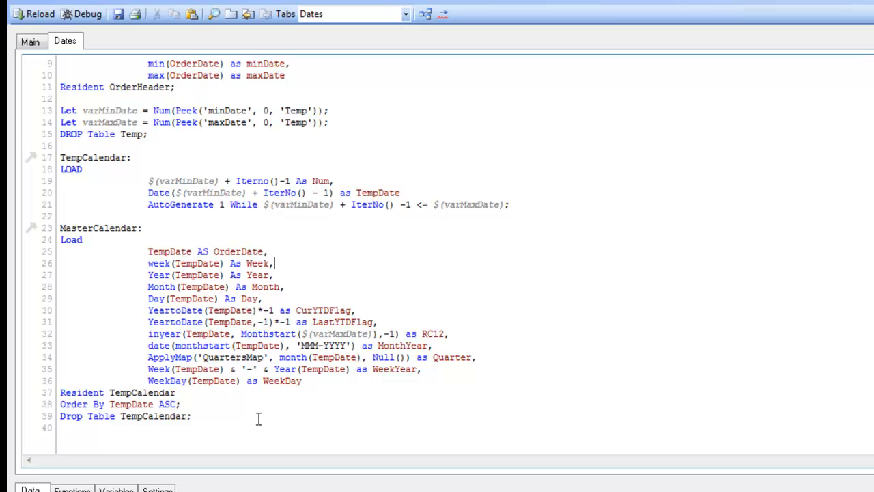
mouse_move(112, 26)
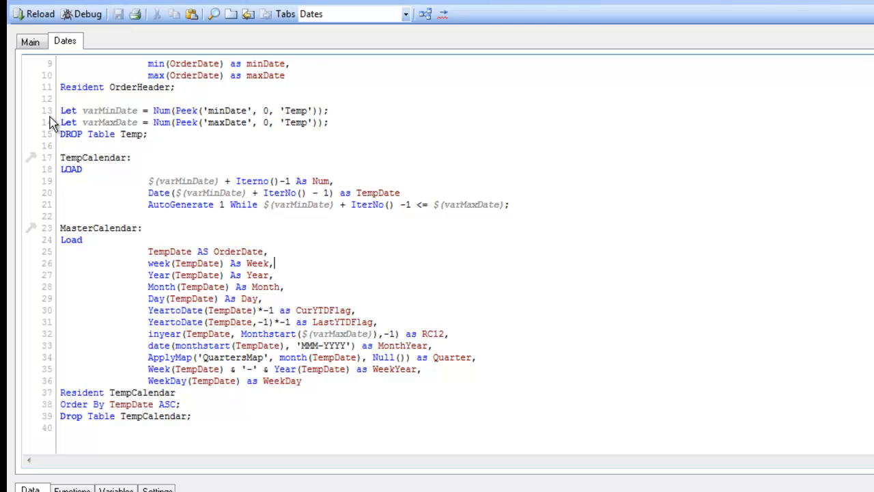
Reload the script, fetching 1,349 lines each into TempCalendar and MasterCalendar.
click(33, 14)
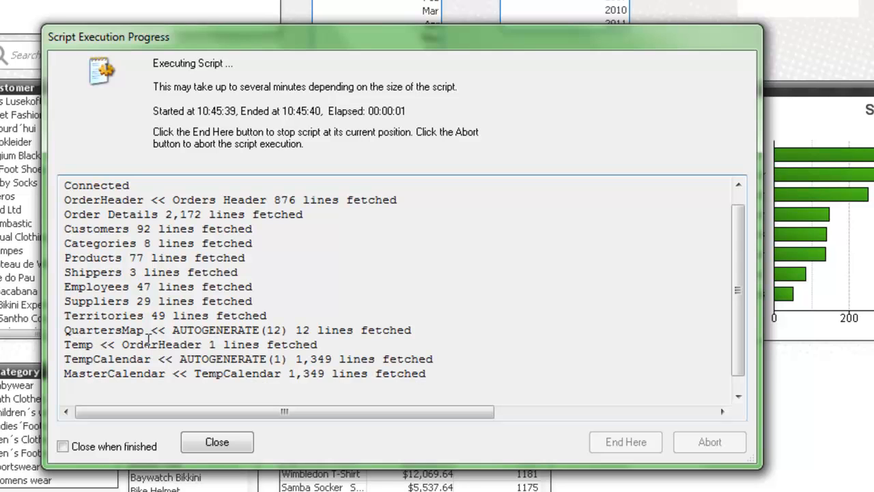
mouse_move(211, 344)
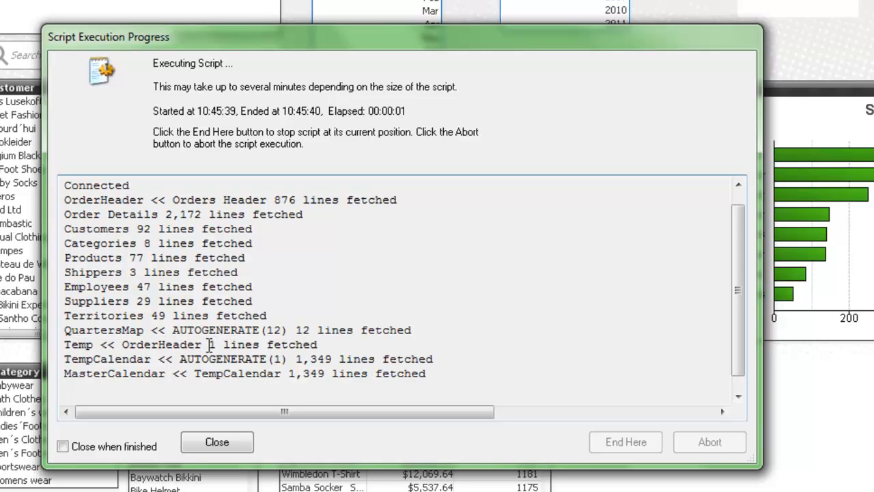
double_click(214, 344)
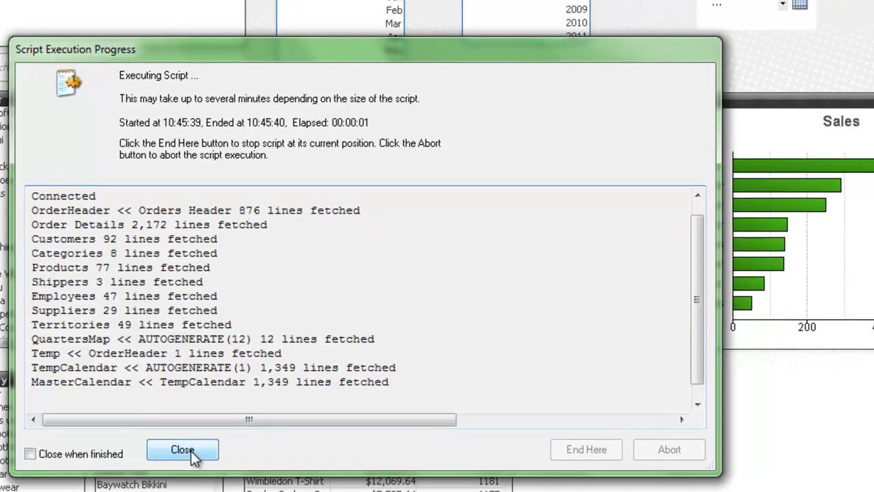
Close the progress report and add Month and Year list boxes to the Main sheet.
click(183, 450)
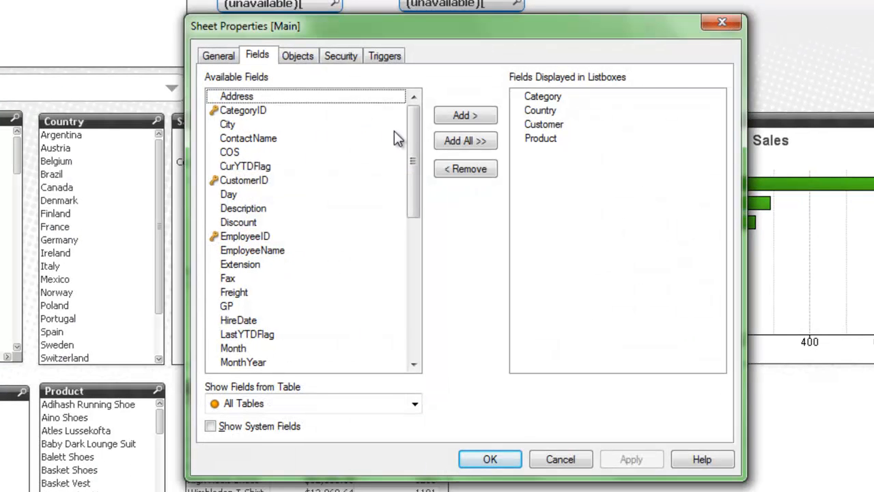
mouse_move(226, 132)
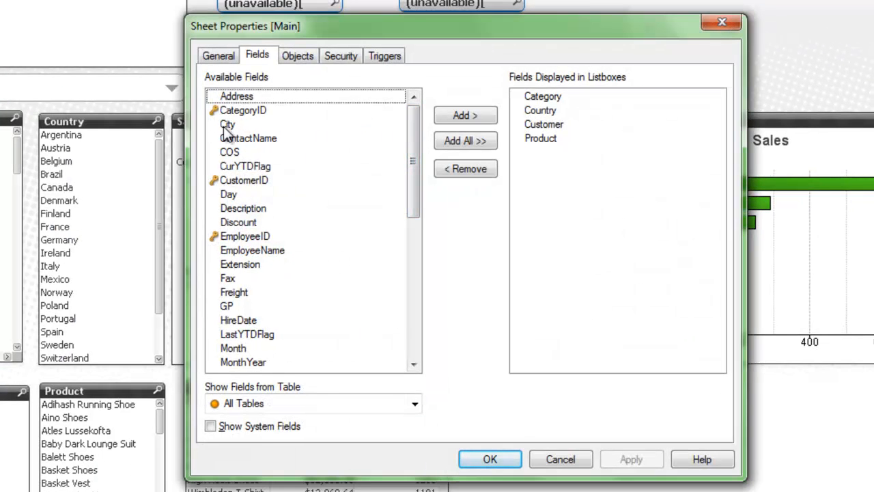
scroll(down, 3)
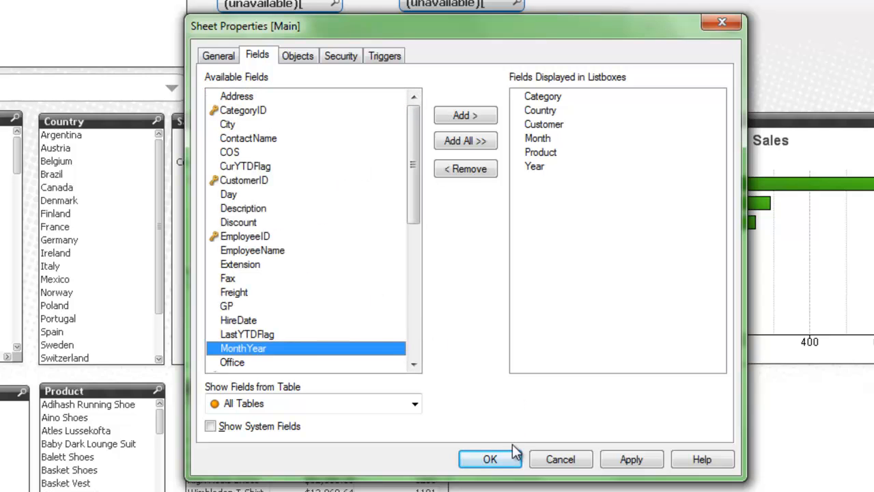
click(489, 459)
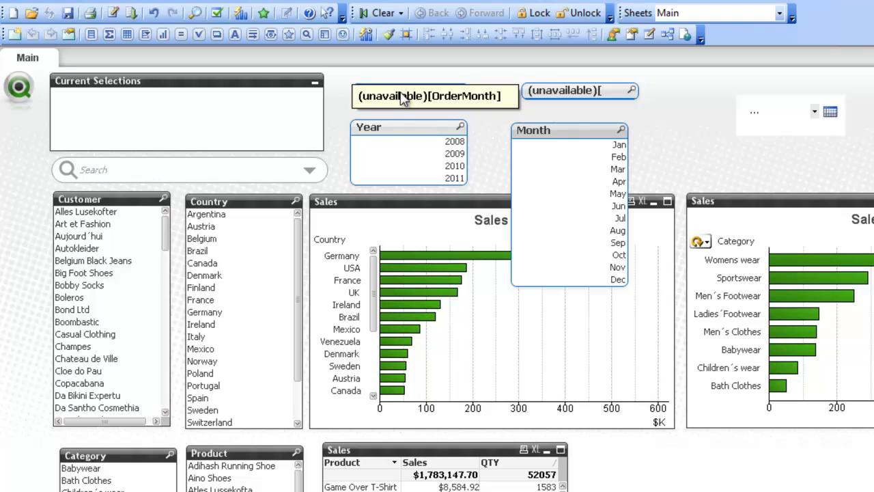
click(434, 96)
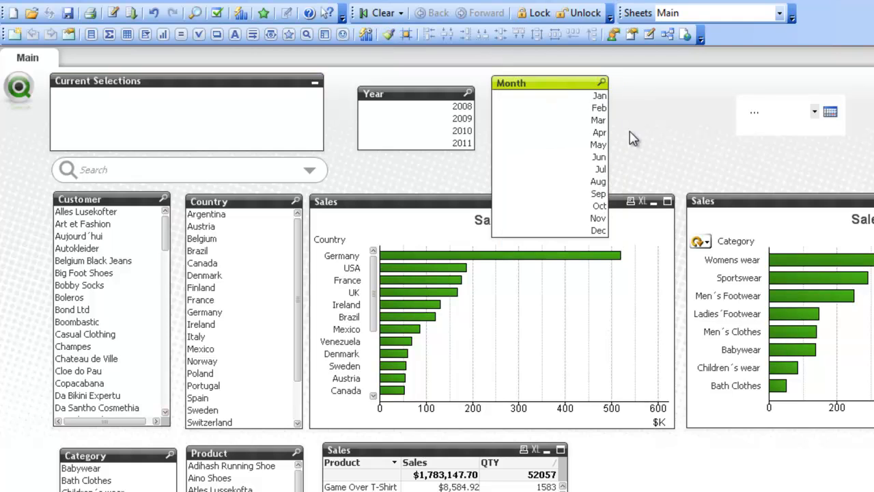
click(812, 112)
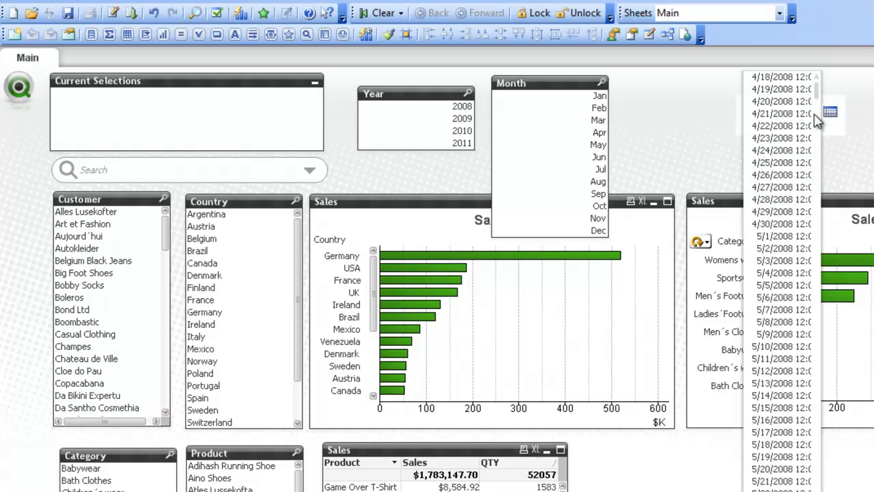
mouse_move(767, 93)
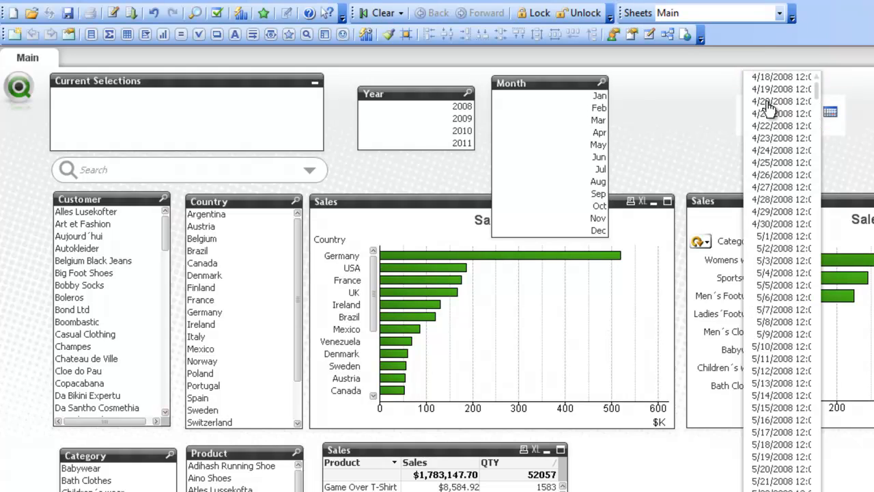
mouse_move(789, 372)
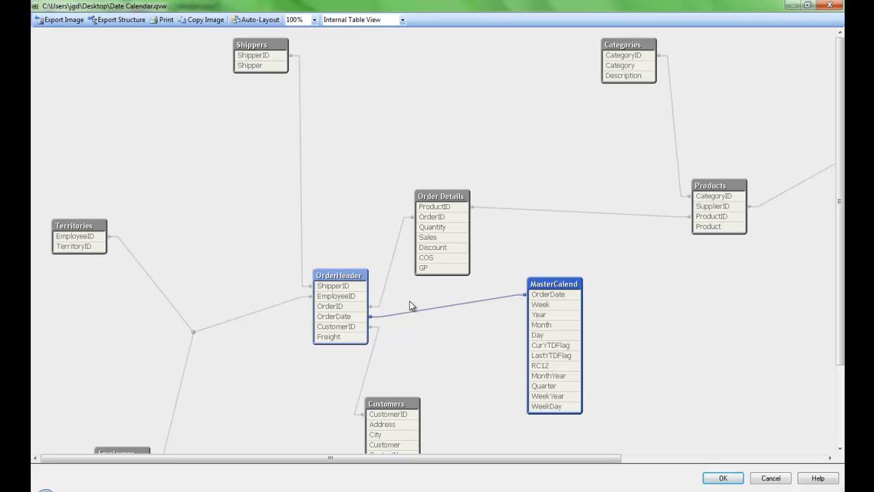
click(722, 478)
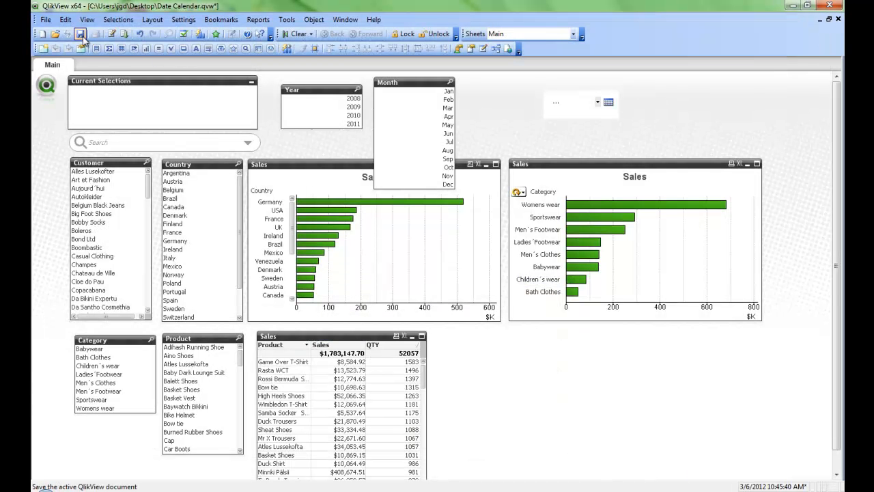
mouse_move(243, 157)
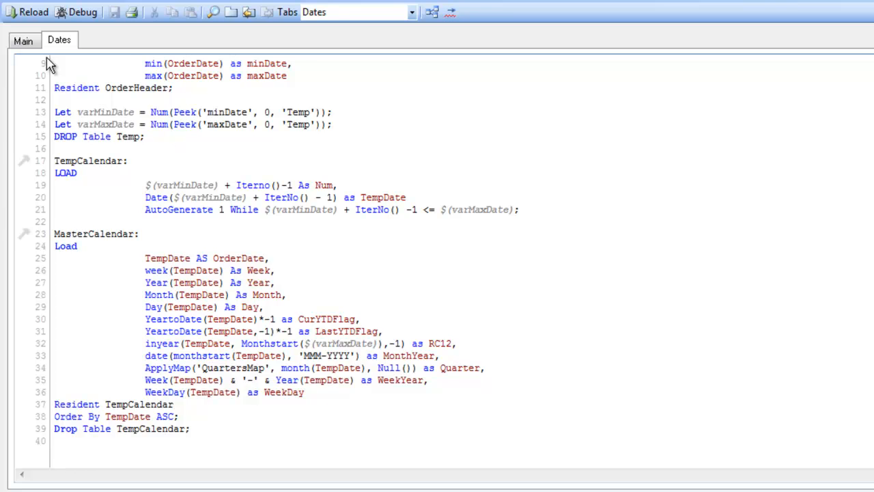
Check the HireDate field in Main, then copy the whole Dates calendar script and duplicate it below.
click(24, 40)
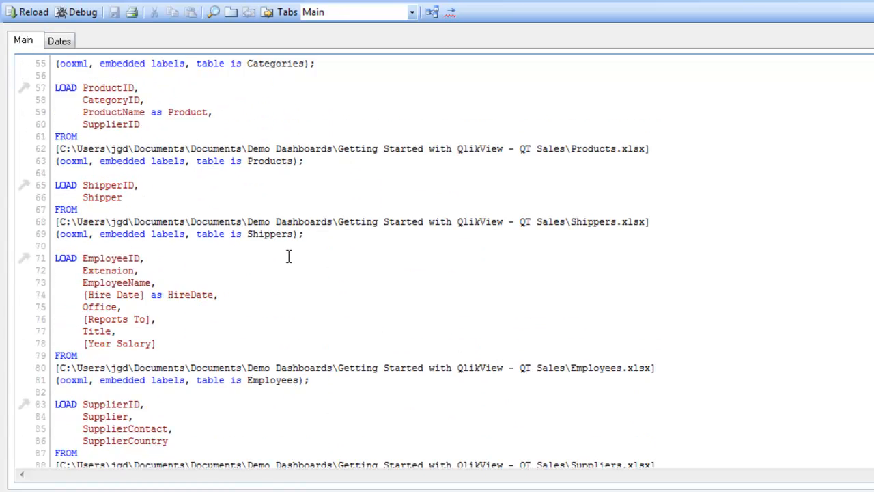
scroll(down, 3)
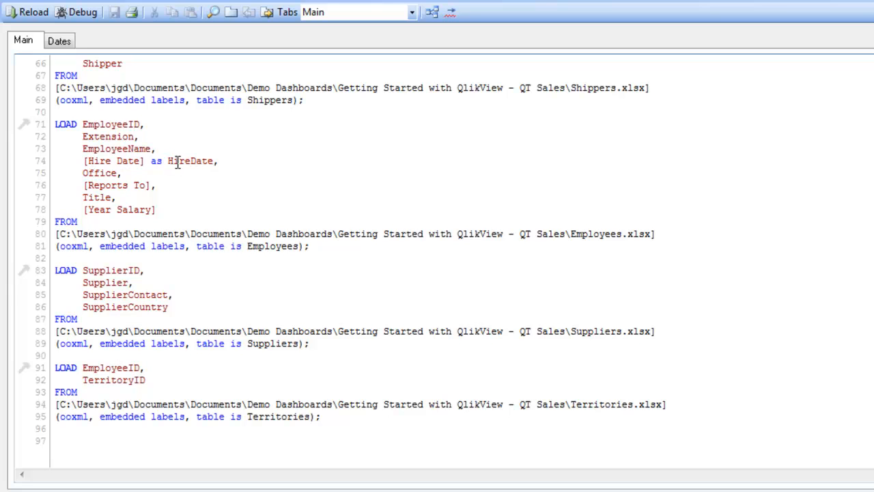
double_click(191, 162)
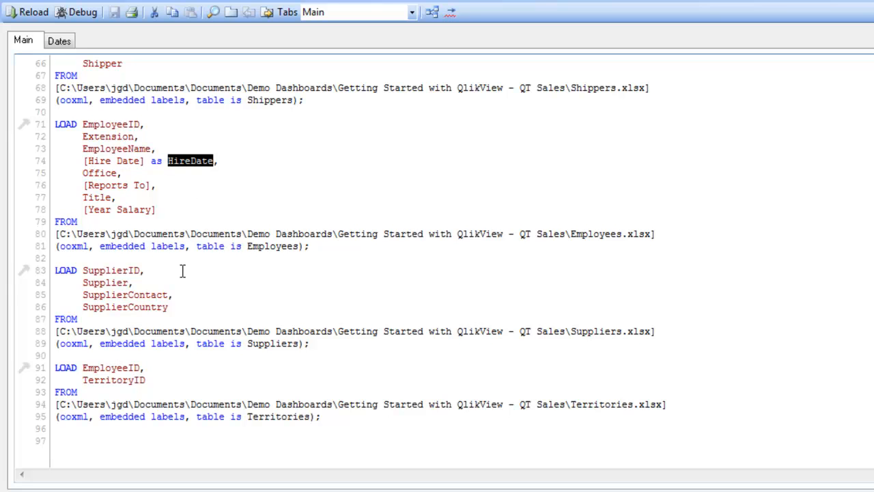
mouse_move(186, 172)
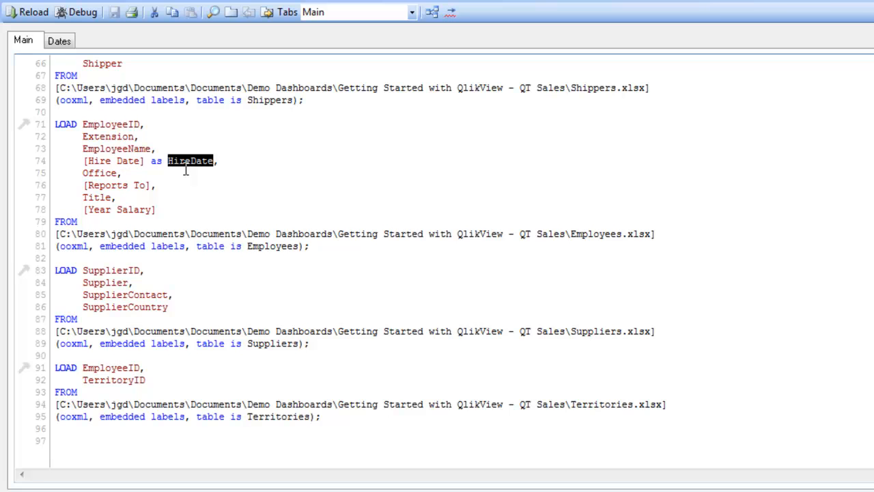
click(60, 41)
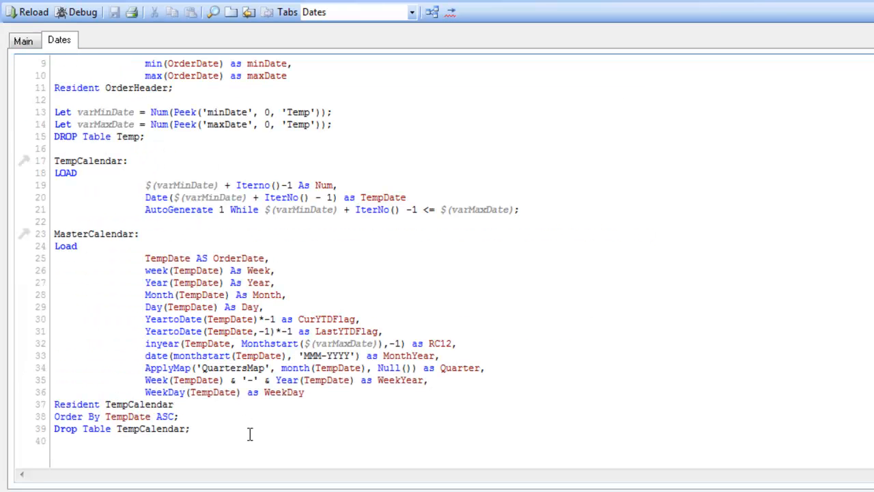
scroll(up, 3)
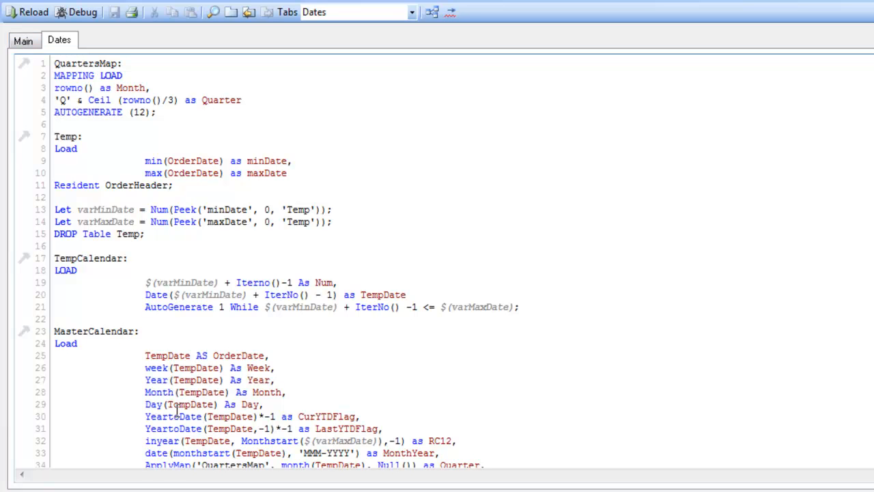
scroll(down, 3)
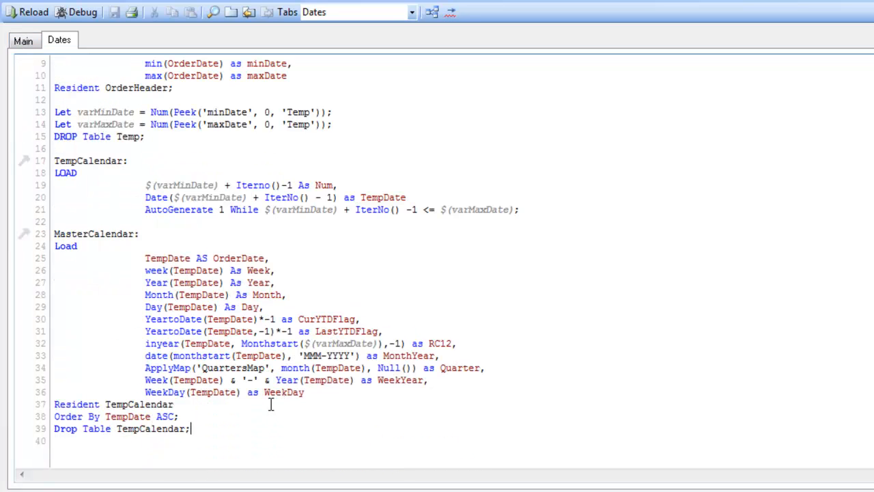
key(ctrl+a)
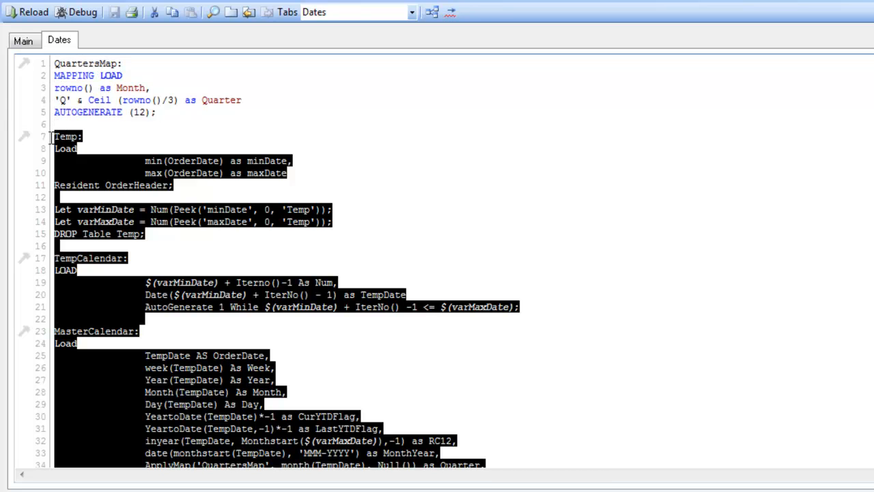
scroll(down, 3)
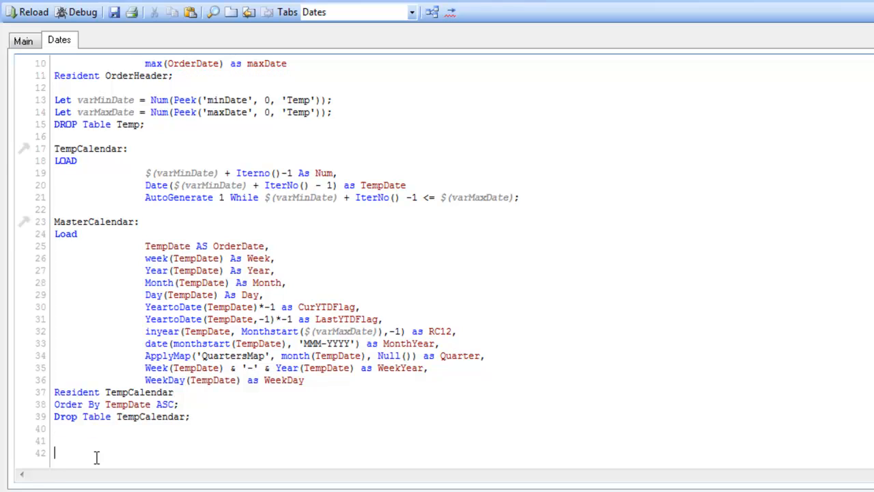
Comment the new block '//Calendar for Employee Start Date' and the original '// Calendar for OrderDate'.
text(//)
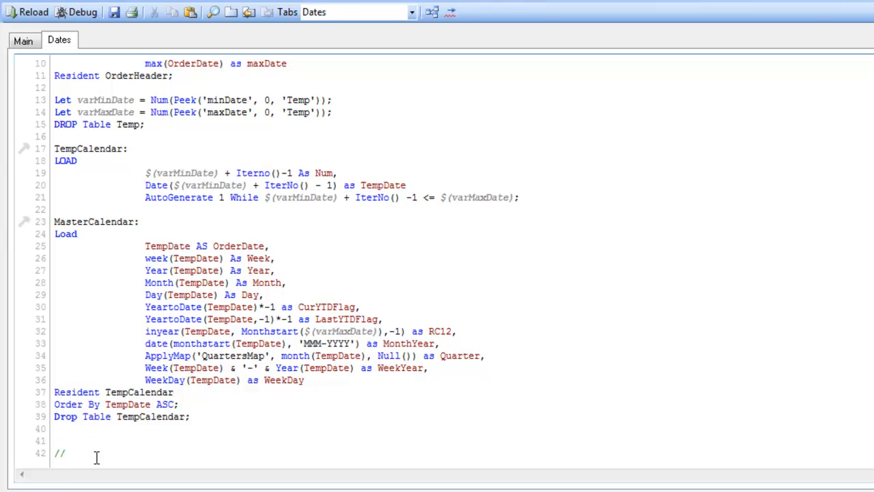
text(c)
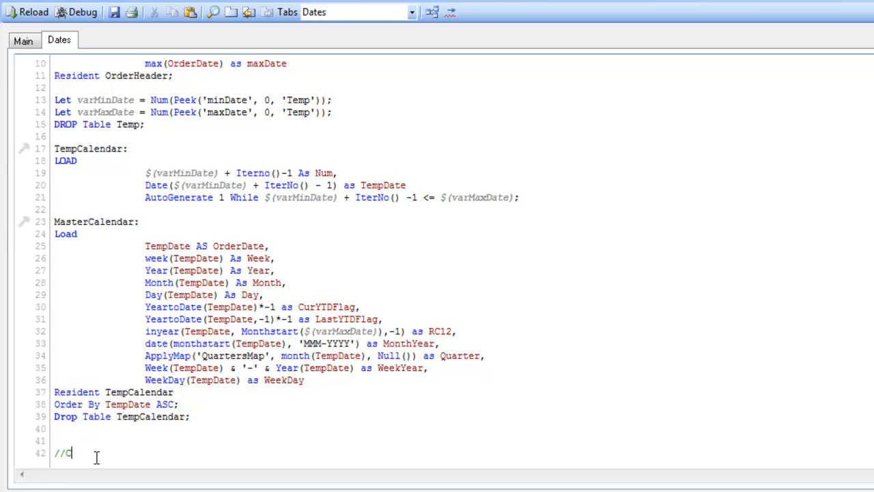
text(alendar for Employee)
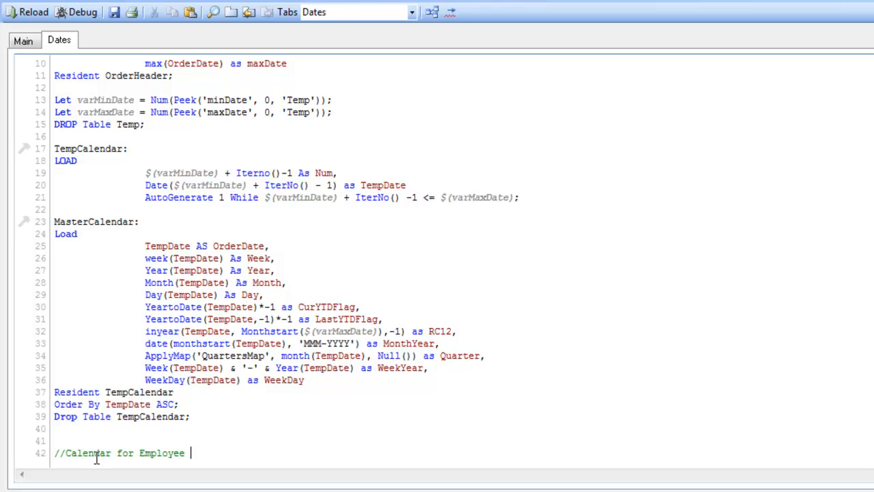
text(Start Date)
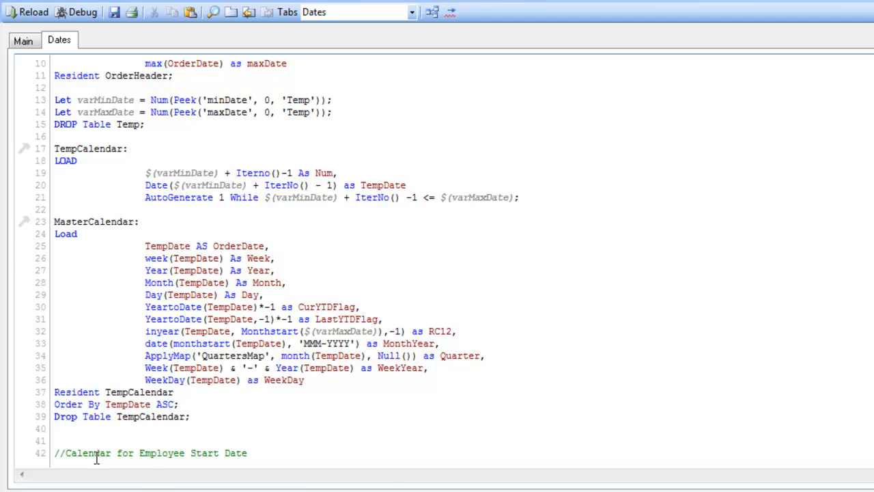
scroll(up, 3)
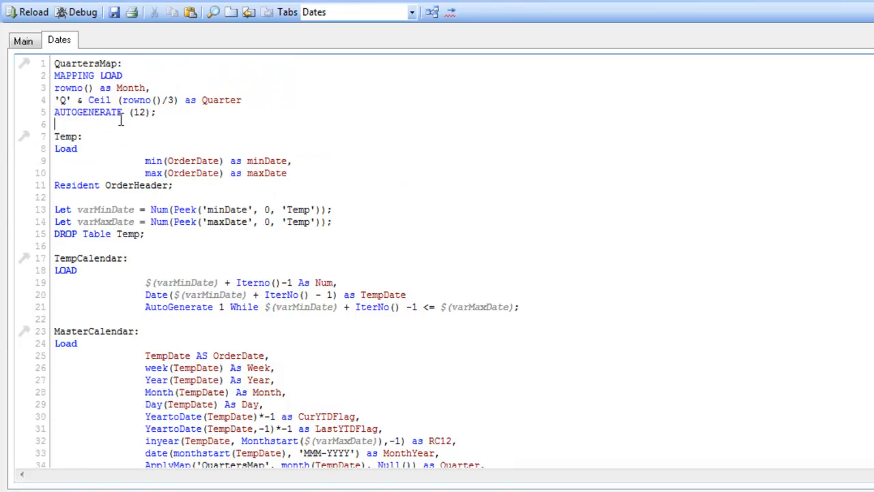
text(//)
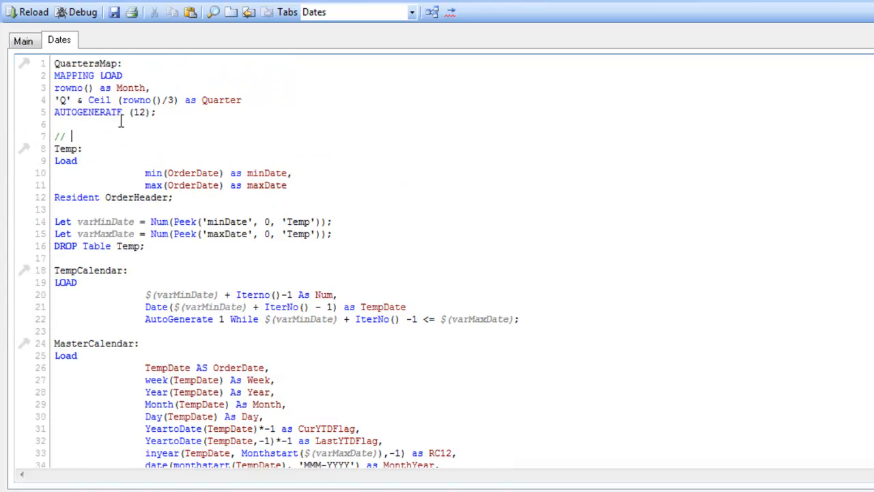
text(Calendar for OrderD)
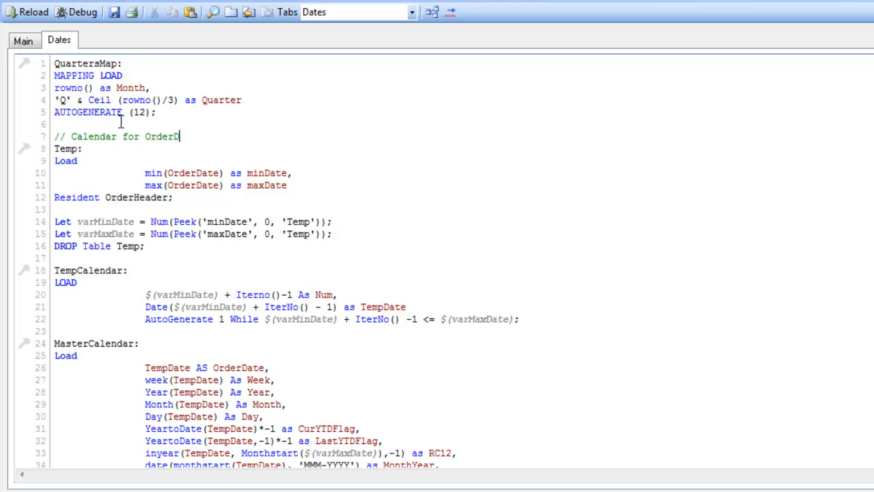
scroll(down, 3)
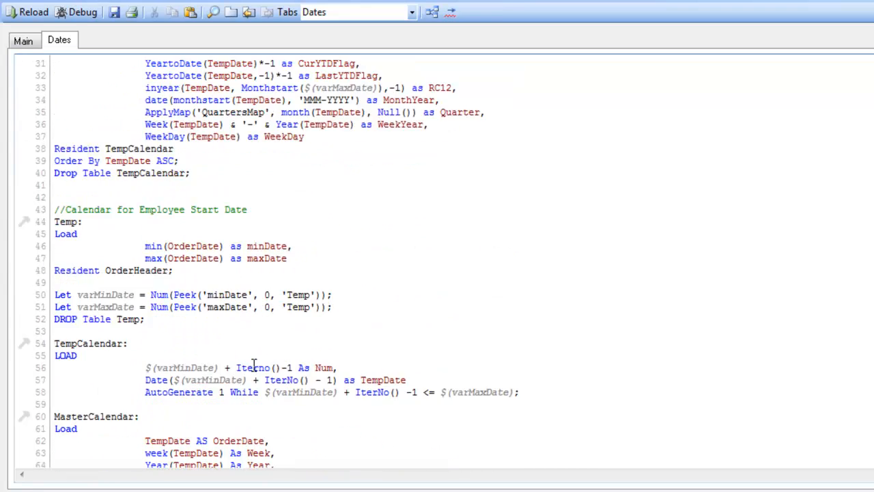
Edit the first MasterCalendar aliases to OrderWeek, OrderYear, OrderMonth, OrderDay and OrderQuarter.
scroll(up, 3)
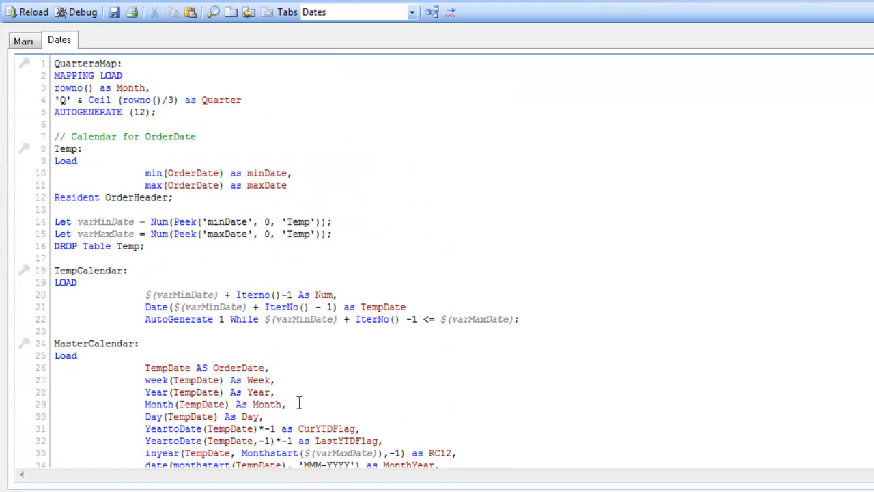
scroll(down, 3)
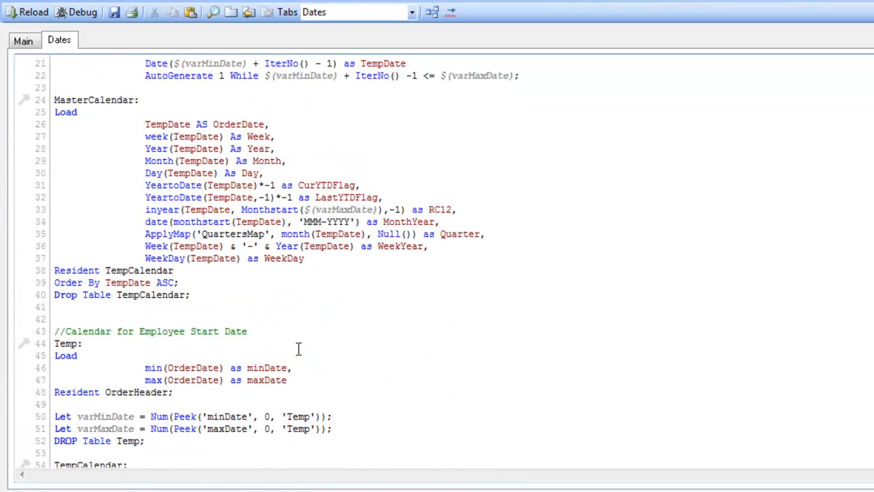
scroll(up, 3)
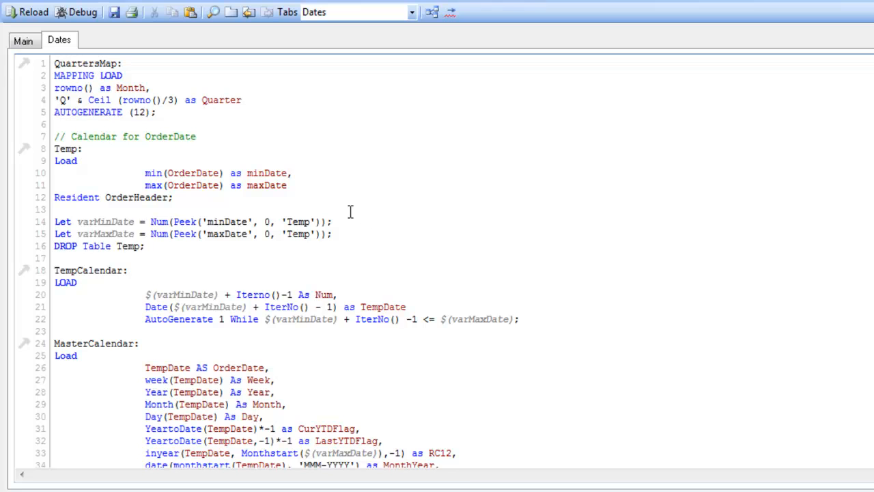
mouse_move(259, 260)
text(Order)
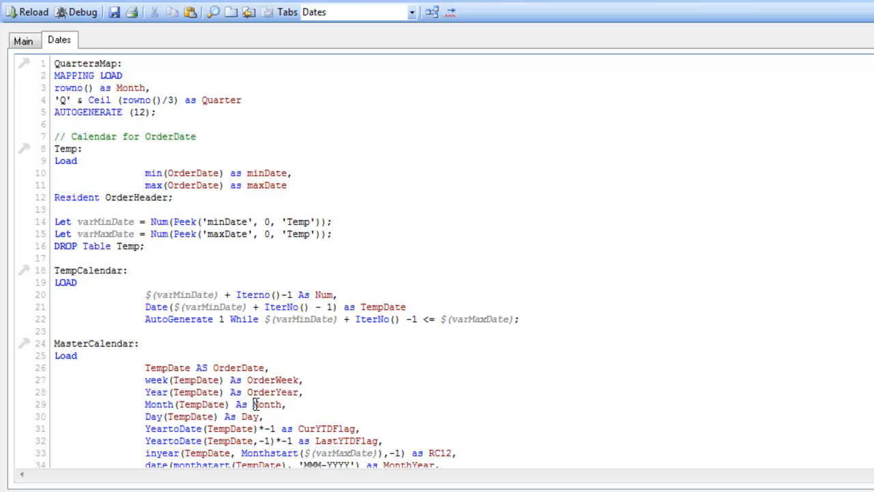
scroll(down, 3)
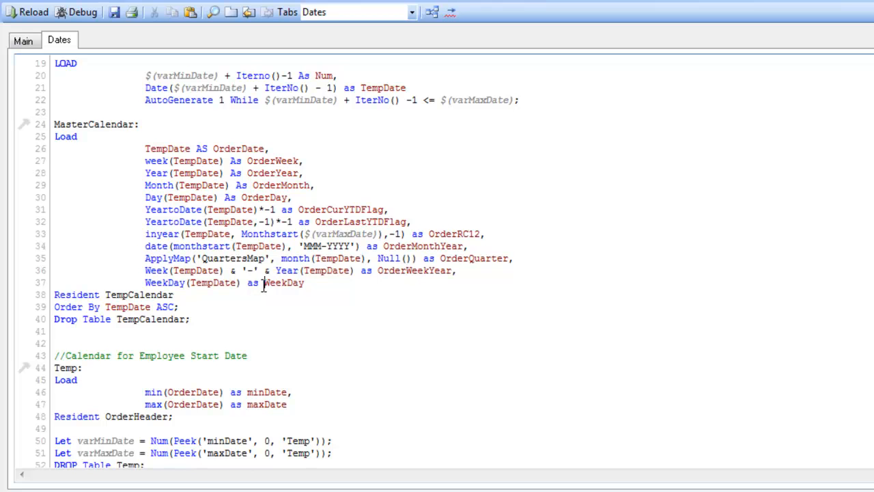
scroll(down, 3)
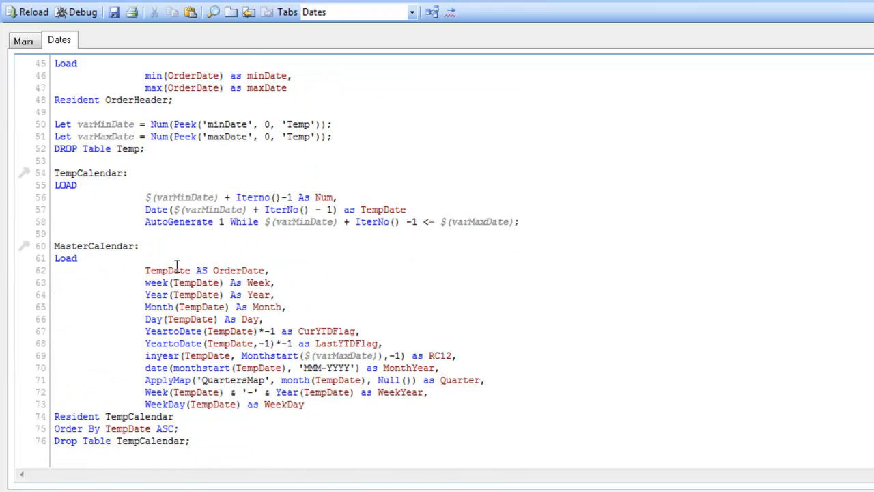
Relabel the second calendar comment as Hire Date and compute min/max from HireDate.
scroll(up, 3)
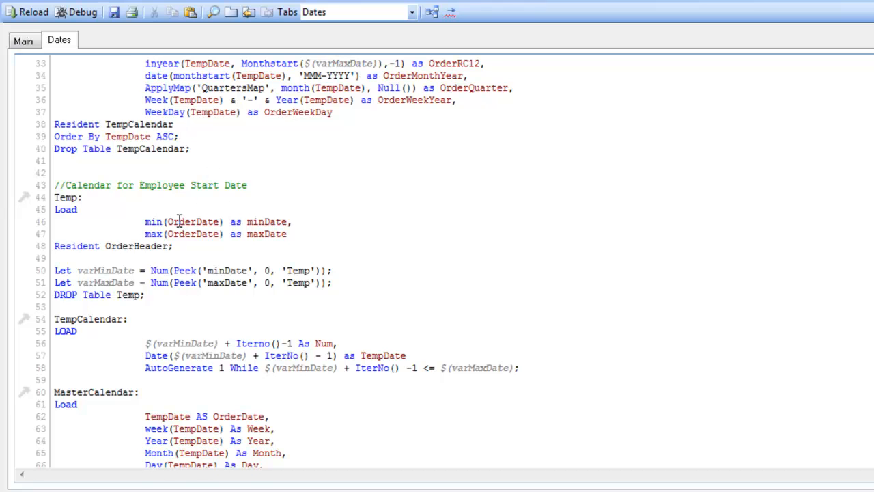
click(22, 39)
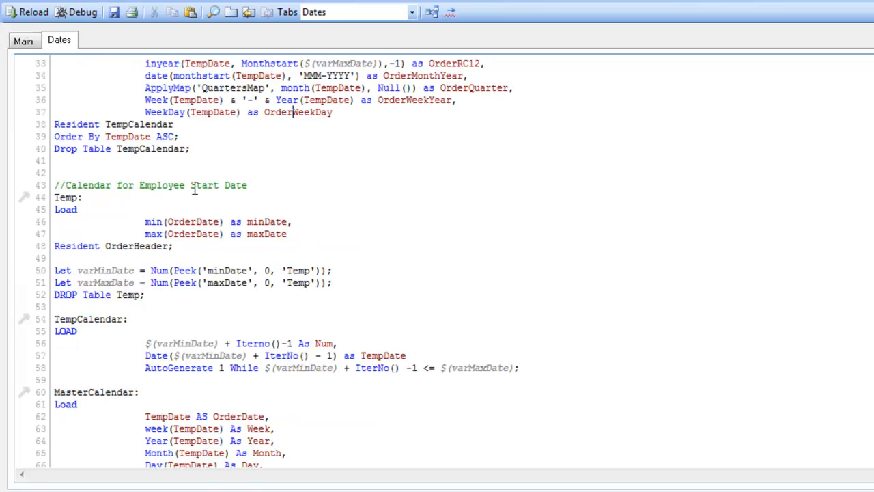
double_click(205, 186)
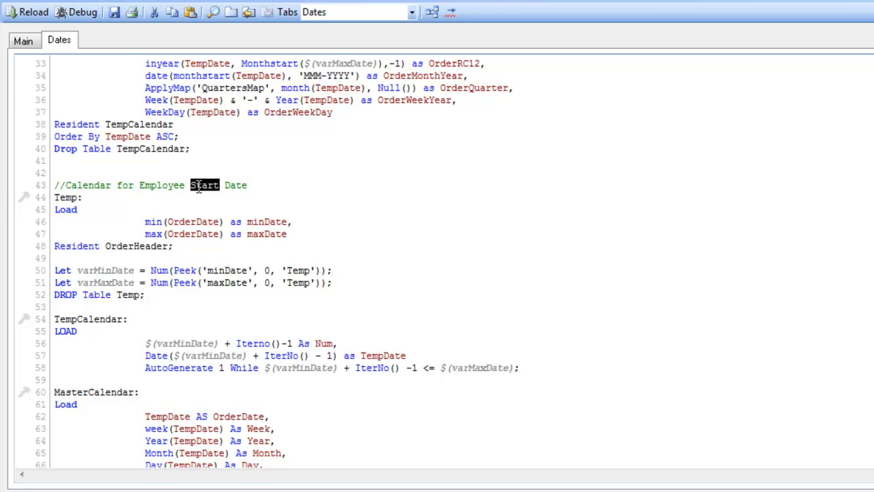
text(Hire)
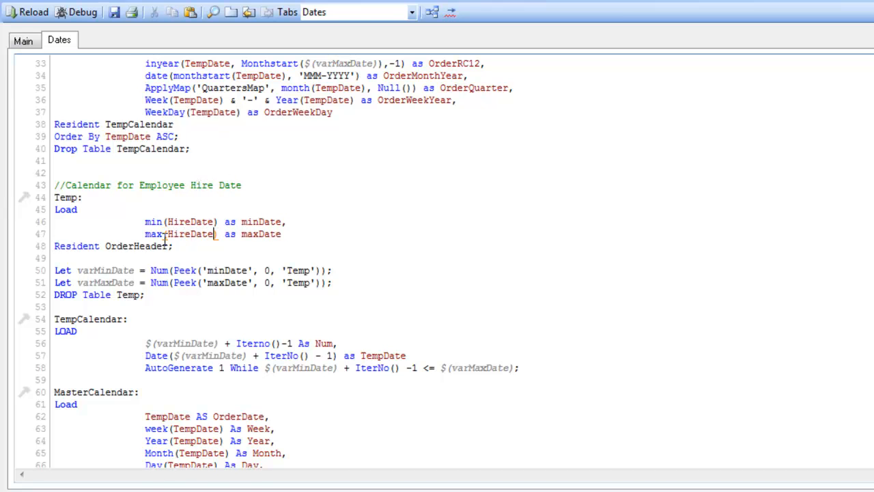
click(22, 41)
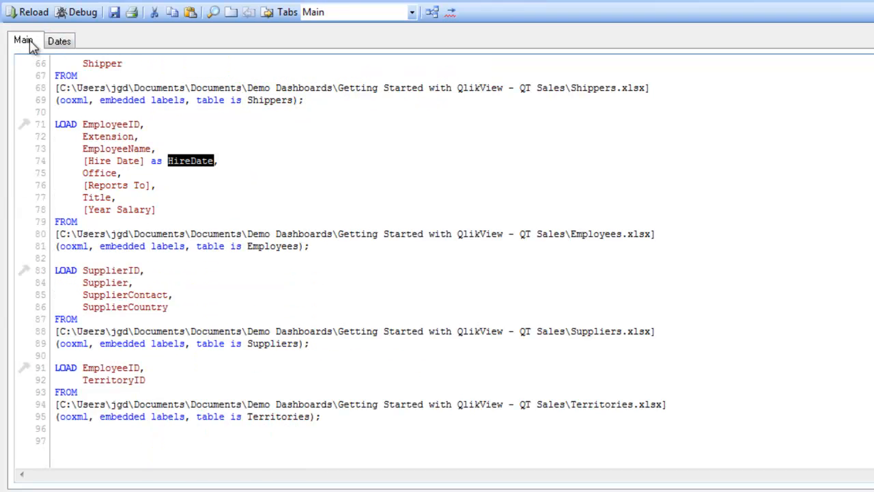
mouse_move(98, 100)
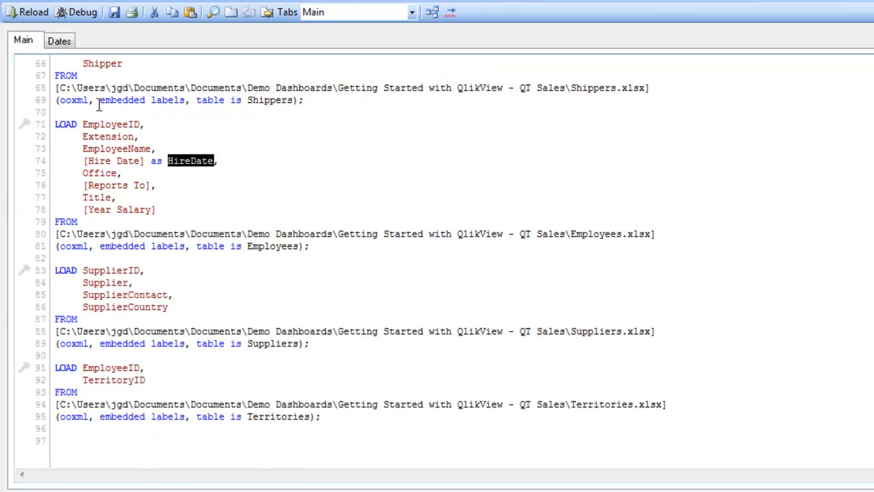
Label the employee load 'Employees:' above LOAD EmployeeID on the Main sheet.
text(En)
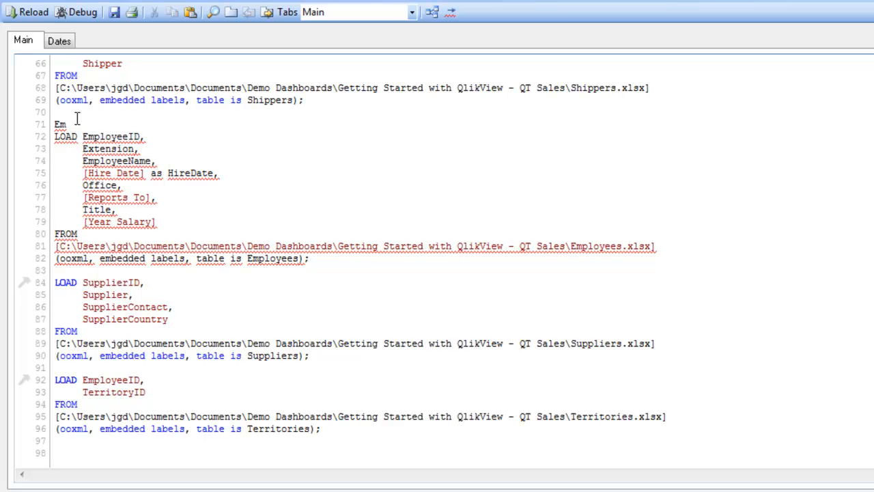
text(ployees:)
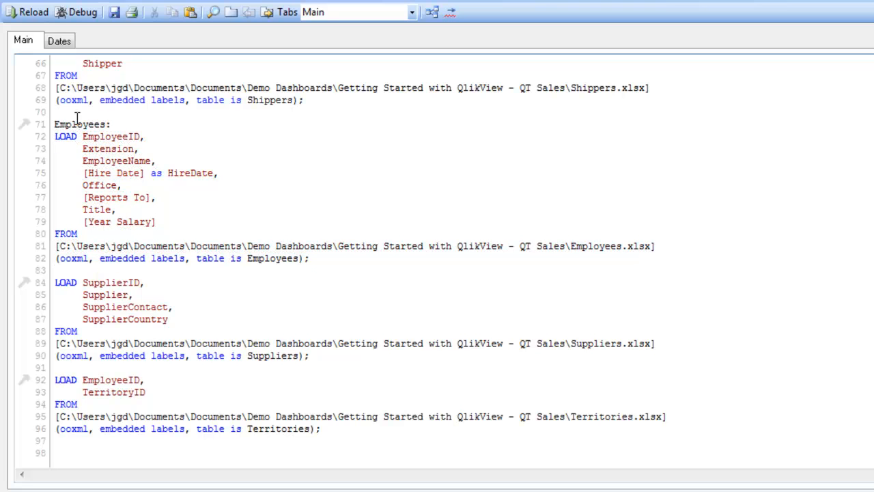
double_click(79, 123)
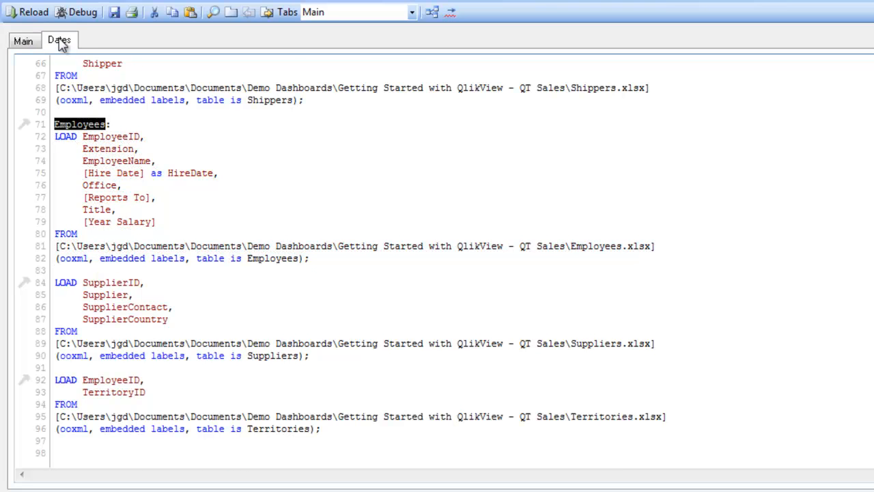
click(59, 40)
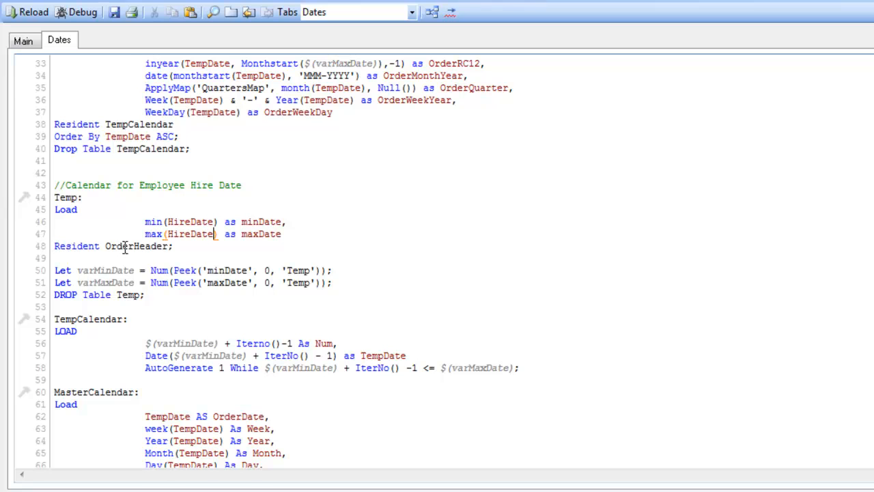
Read the hire calendar from Resident Employees and rename its aliases to HireDate, HireWeek, HireYear, HireMonth.
text(Employees)
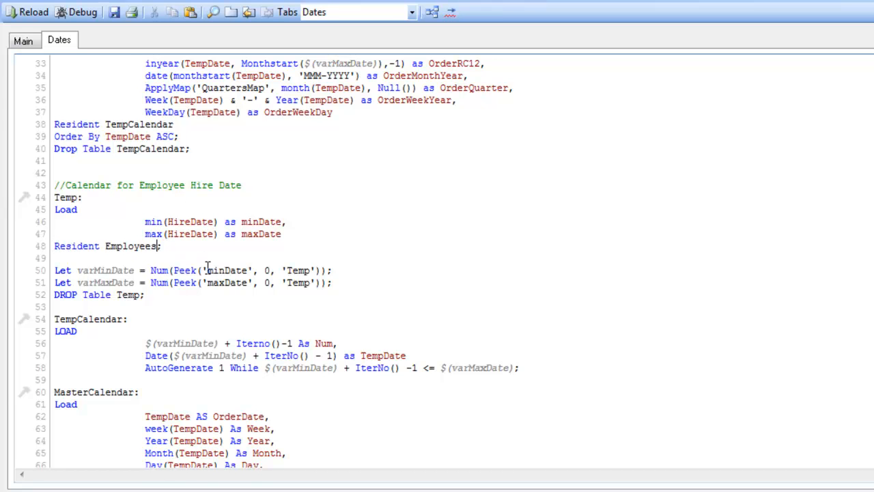
mouse_move(123, 223)
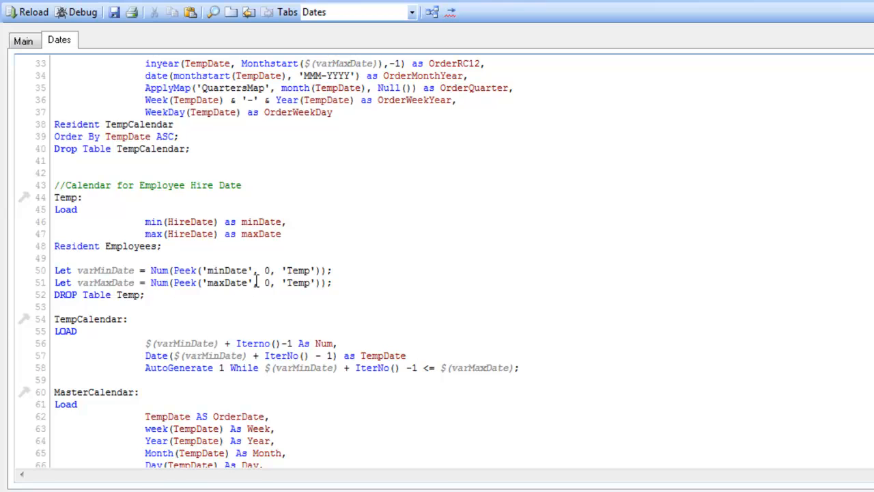
scroll(down, 3)
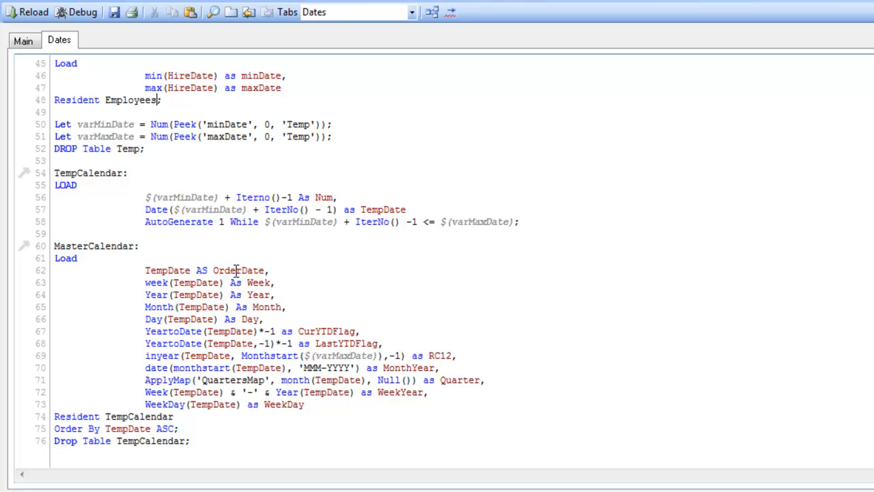
double_click(227, 270)
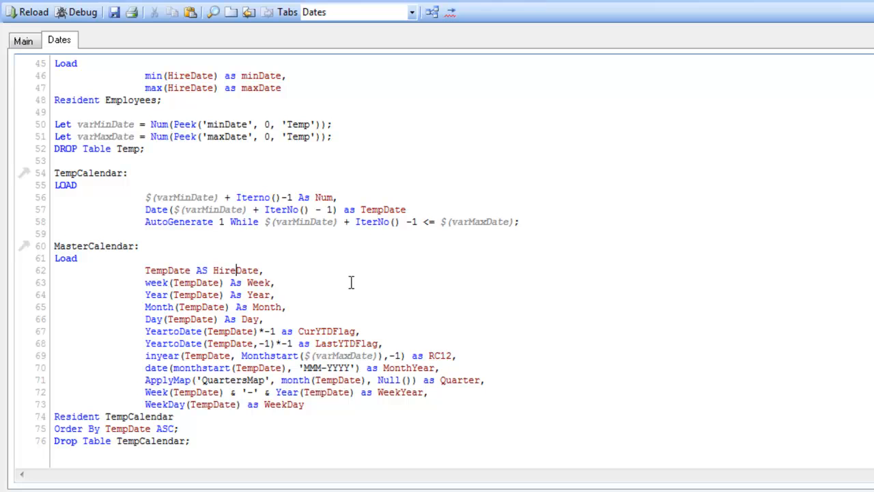
double_click(224, 271)
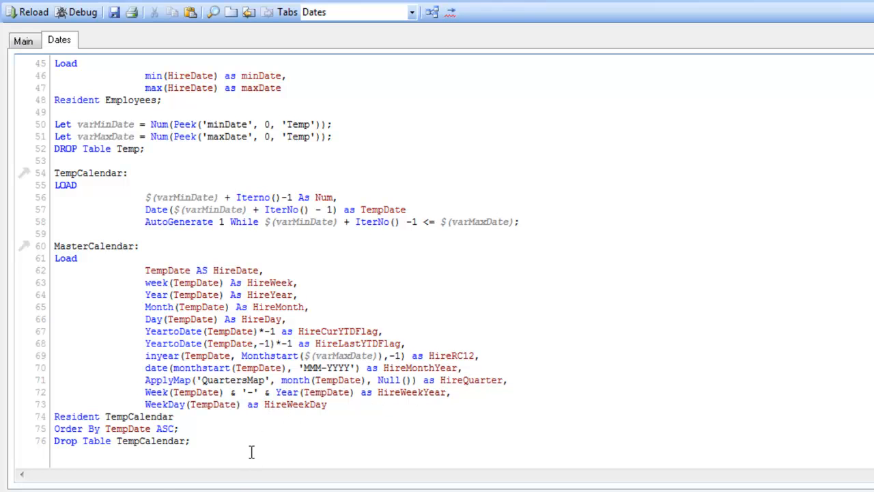
double_click(72, 246)
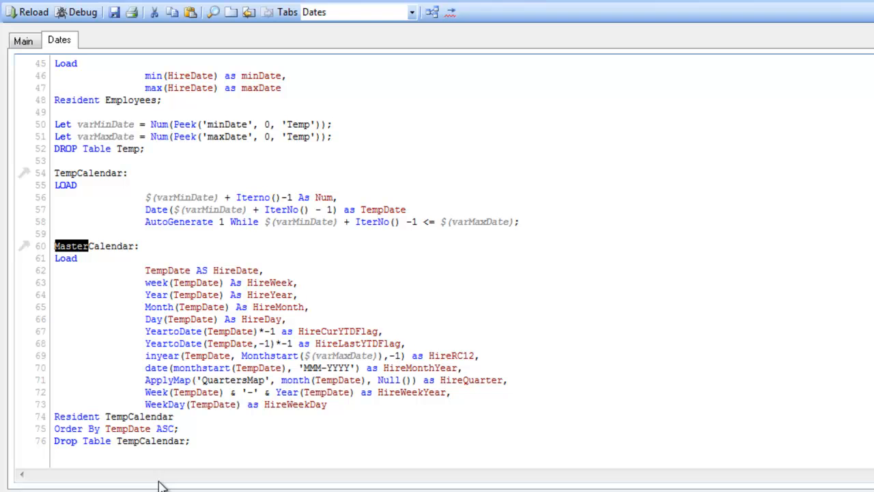
Rename the second table to HireDateCalendar and the first to OrderDateCalendar.
text(HI)
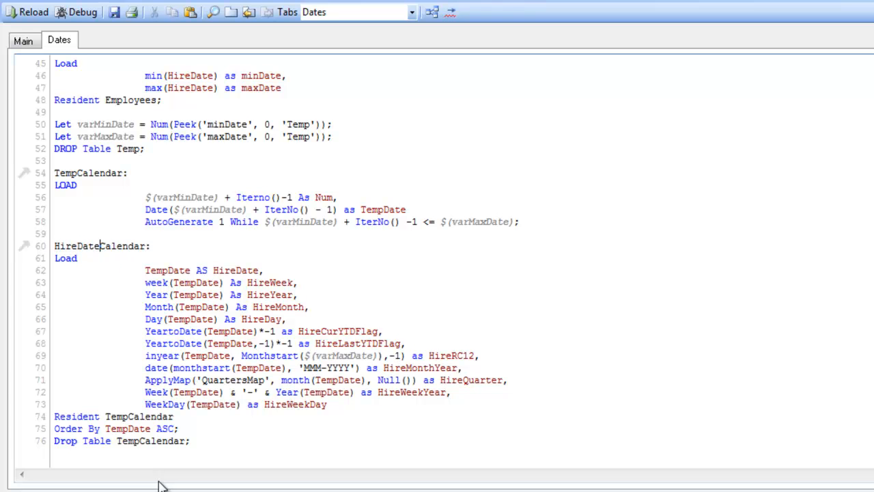
scroll(up, 3)
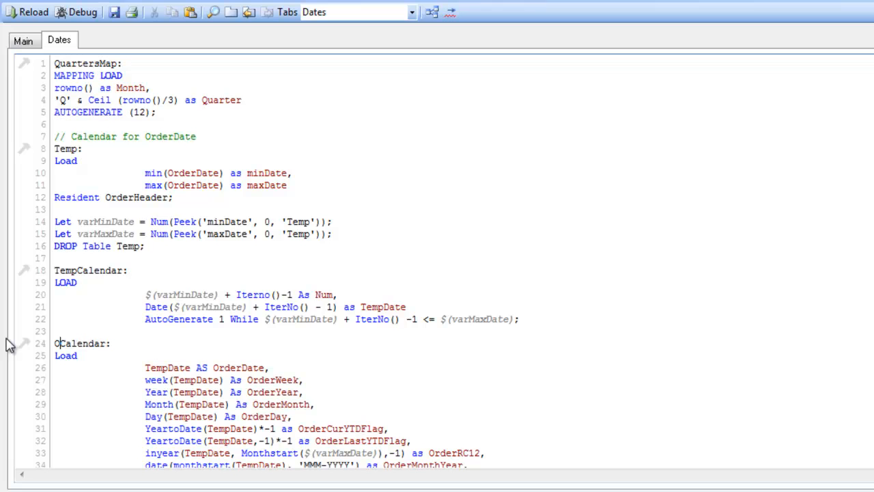
text(rderDate)
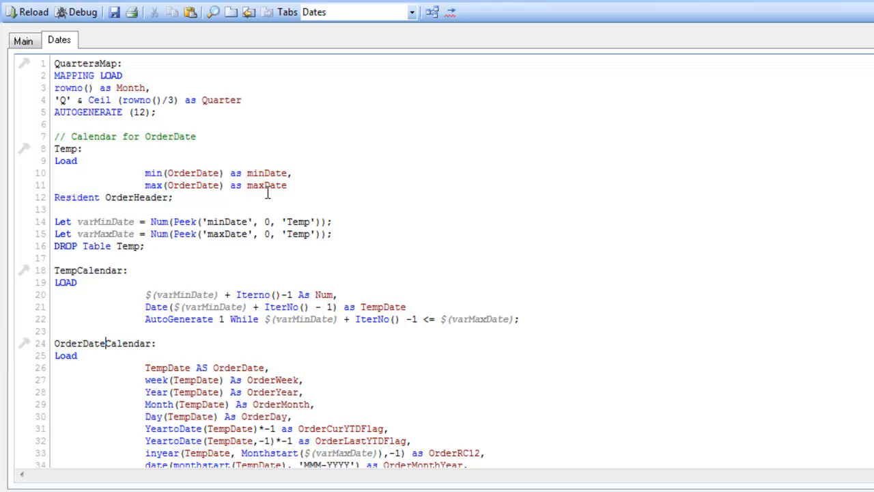
scroll(down, 3)
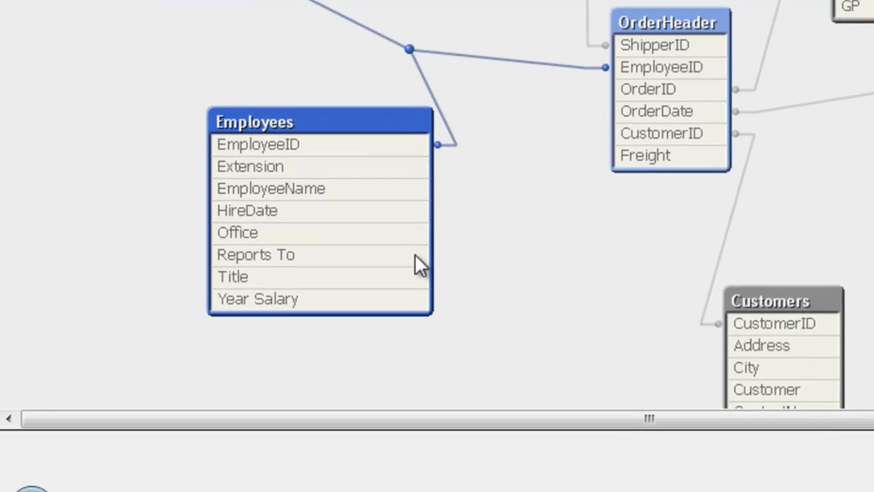
mouse_move(600, 246)
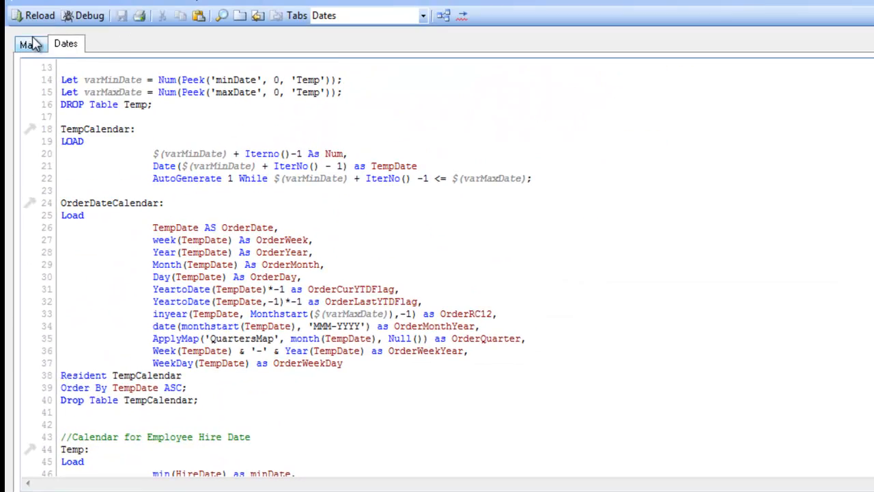
Reload the script so both renamed calendars are loaded.
click(33, 15)
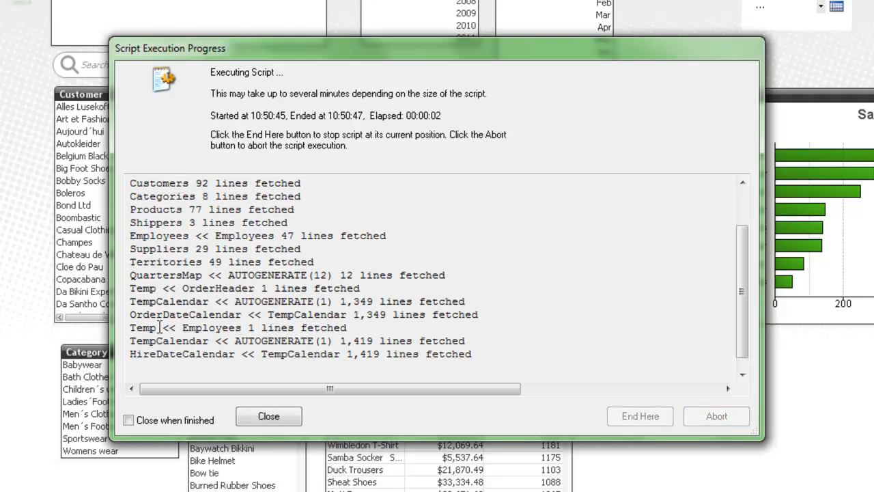
Check the log shows HireDateCalendar with 1,419 lines, then close the progress report.
double_click(205, 328)
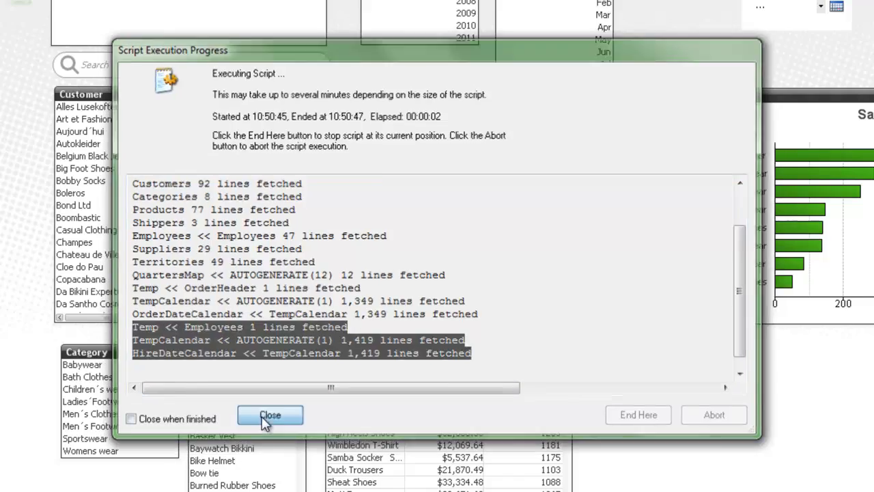
click(270, 415)
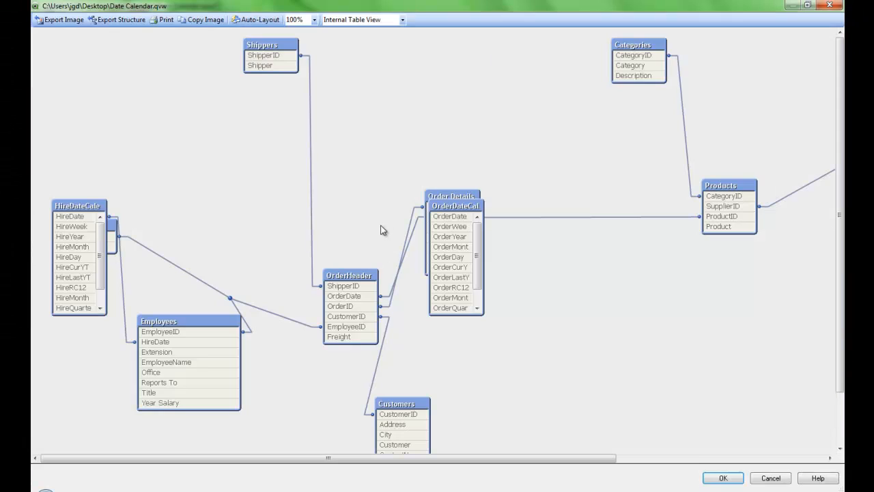
Auto-arrange the Table Viewer so both calendars sit beside their source tables.
click(254, 19)
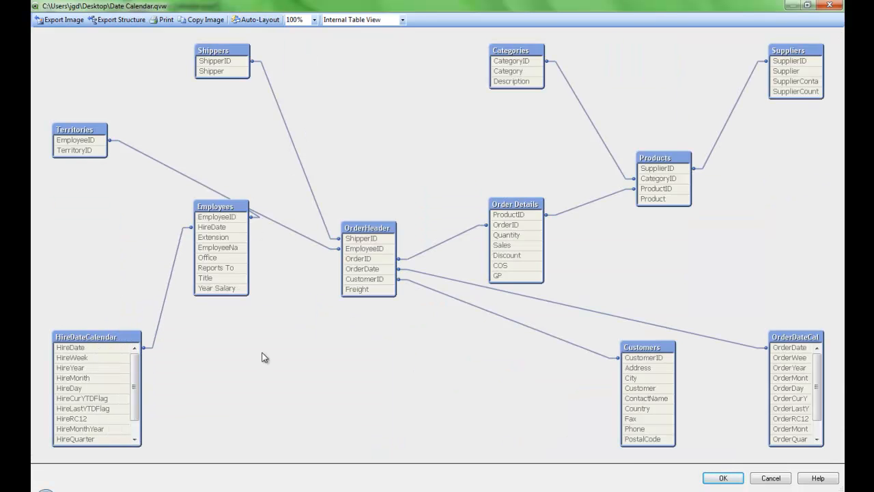
mouse_move(272, 338)
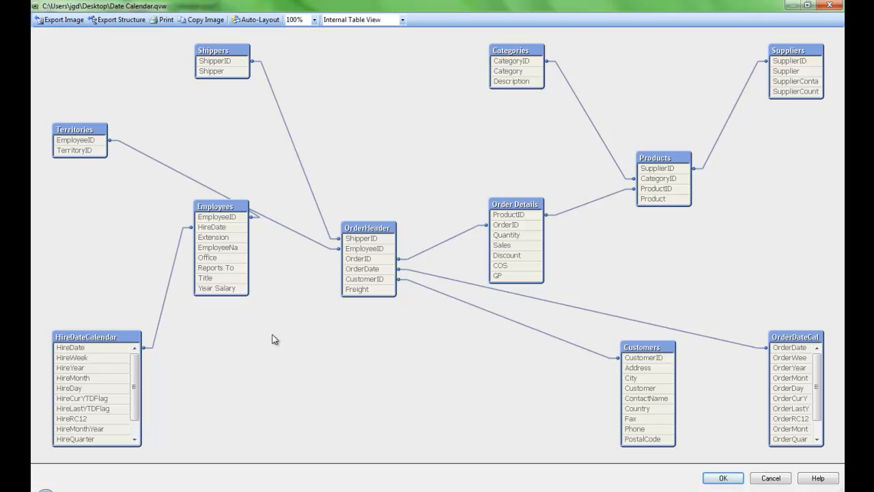
mouse_move(248, 364)
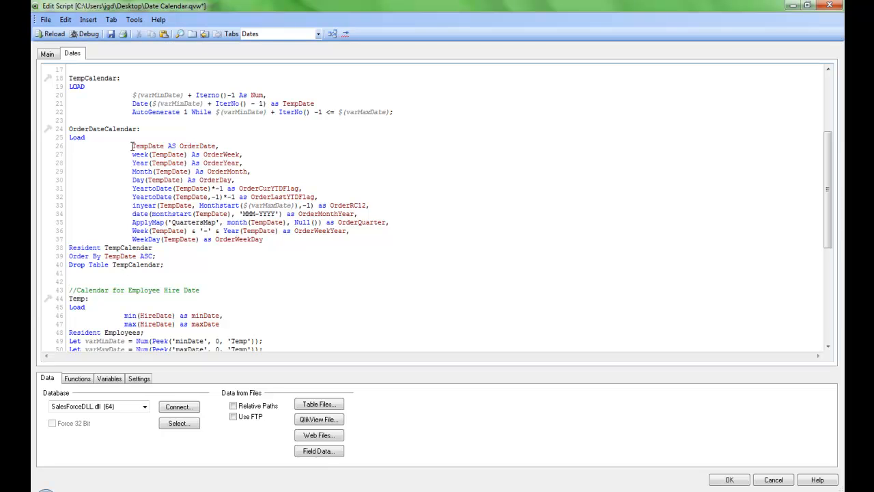
Return to the Dates script with the cursor after the OrderDateCalendar block.
click(70, 282)
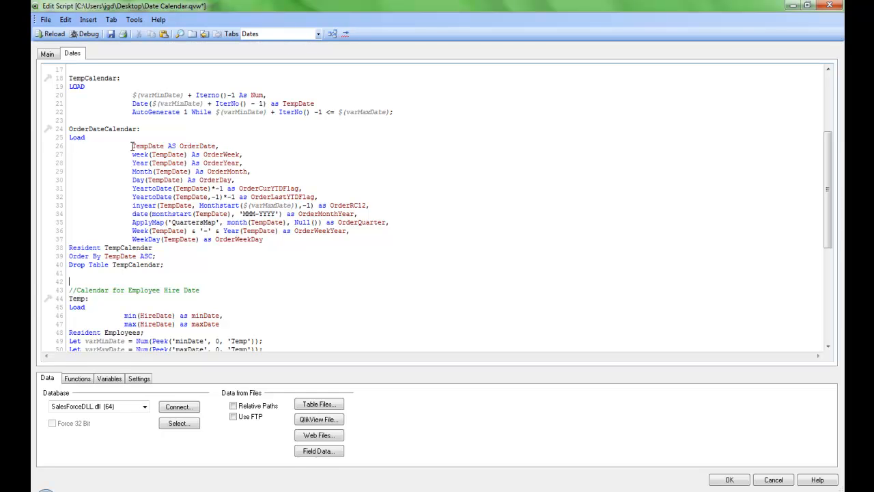